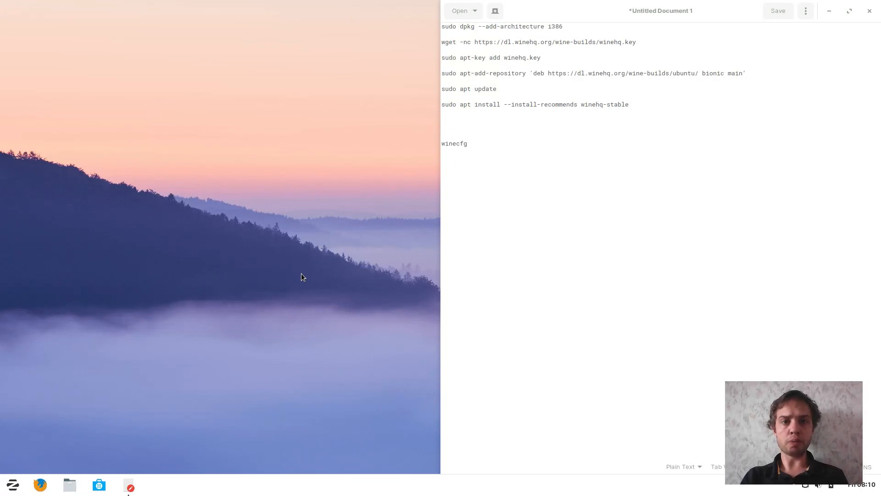
- Open a terminal and run wget to download the WineHQ signing key winehq.key
{"action": "key", "text": "ctrl+alt+t"}
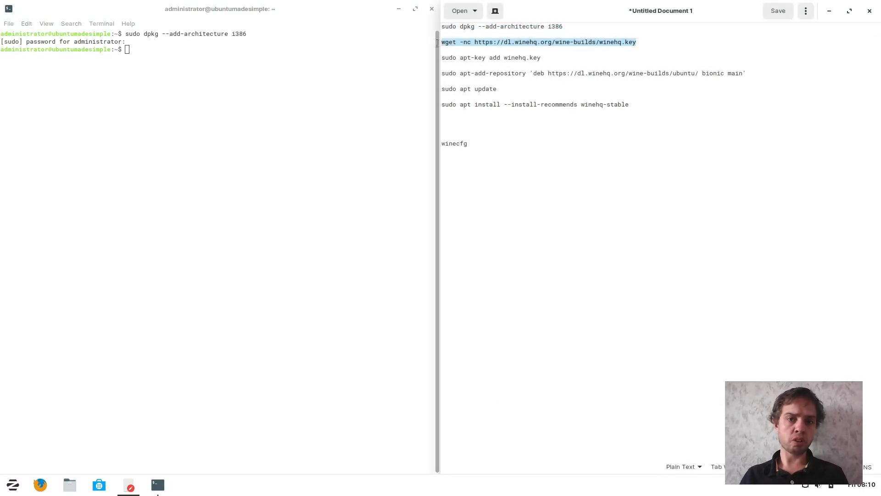
{"action": "right_click", "coordinate": [538, 43]}
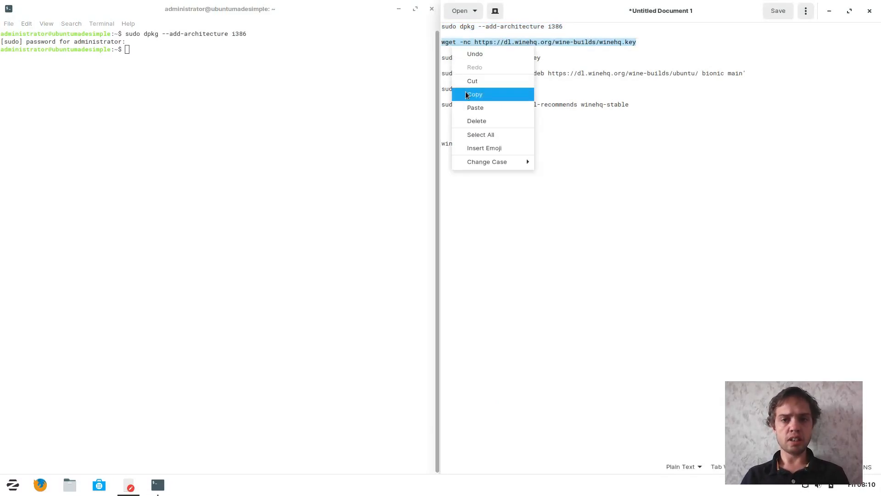
{"action": "left_click", "coordinate": [474, 94]}
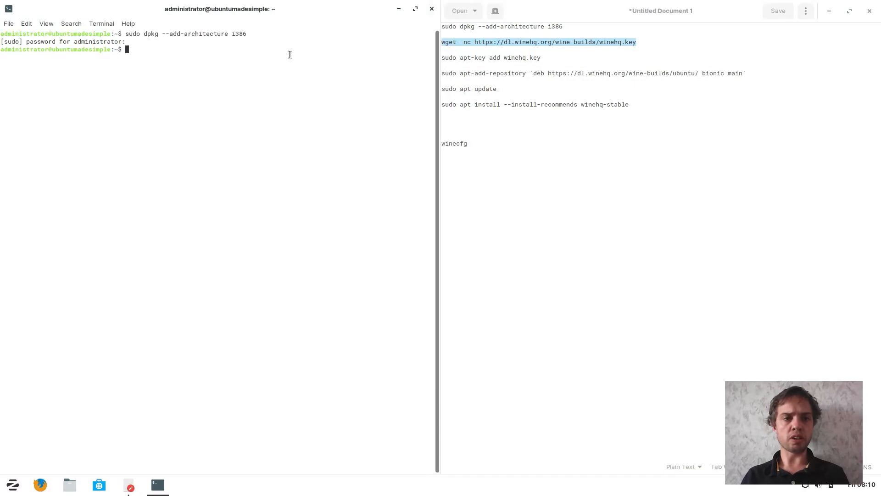
{"action": "type", "text": "wget -nc https://dl.winehq.org/wine-builds/winehq.key"}
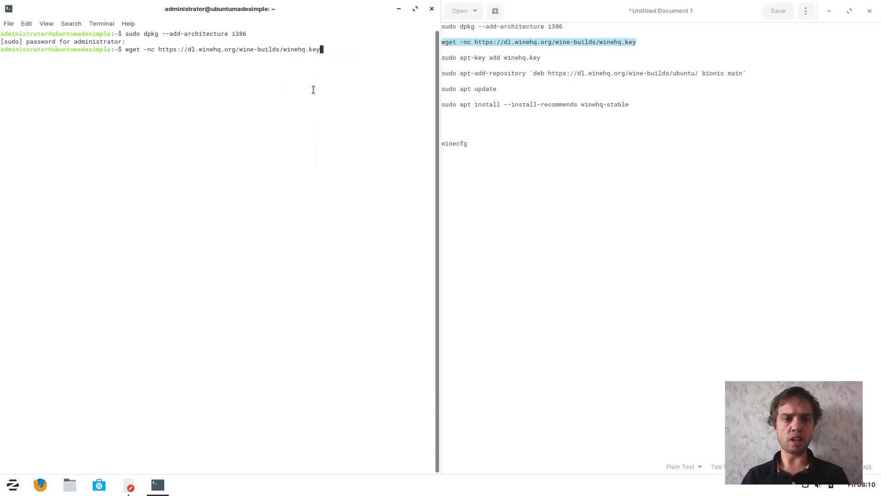
{"action": "key", "text": "Return"}
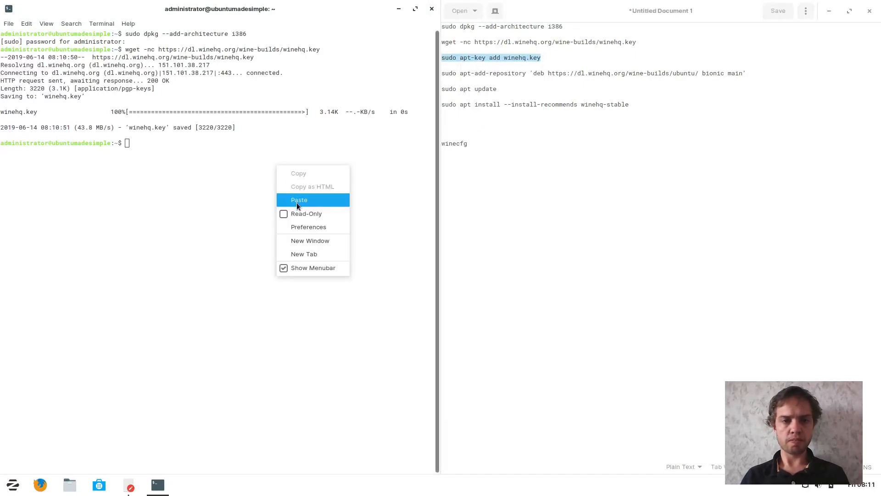
- Run sudo apt-key add winehq.key, then add the WineHQ bionic repository
{"action": "left_click", "coordinate": [299, 199]}
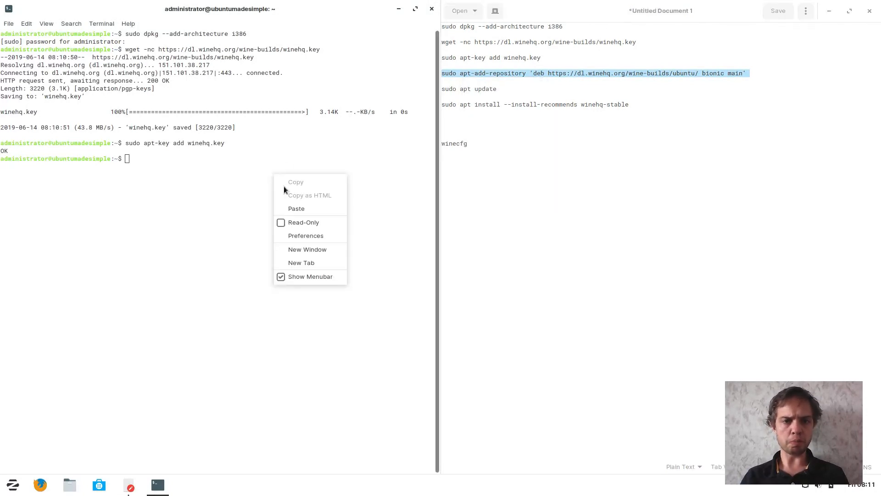
{"action": "left_click", "coordinate": [297, 209]}
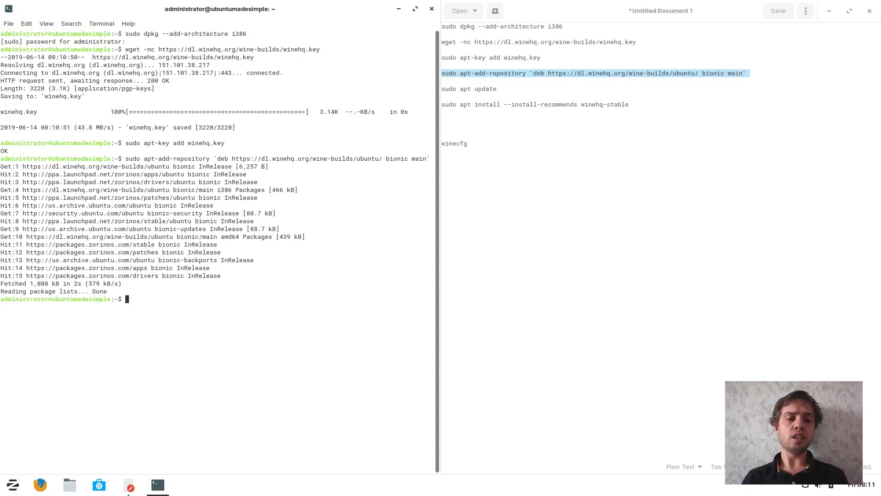
{"action": "mouse_move", "coordinate": [96, 199]}
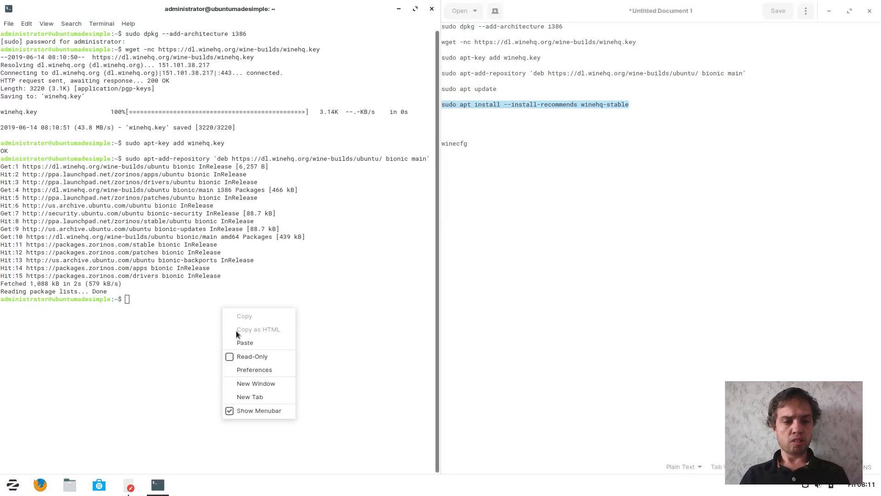
- Run sudo apt install --install-recommends winehq-stable and answer Y to continue
{"action": "left_click", "coordinate": [244, 342]}
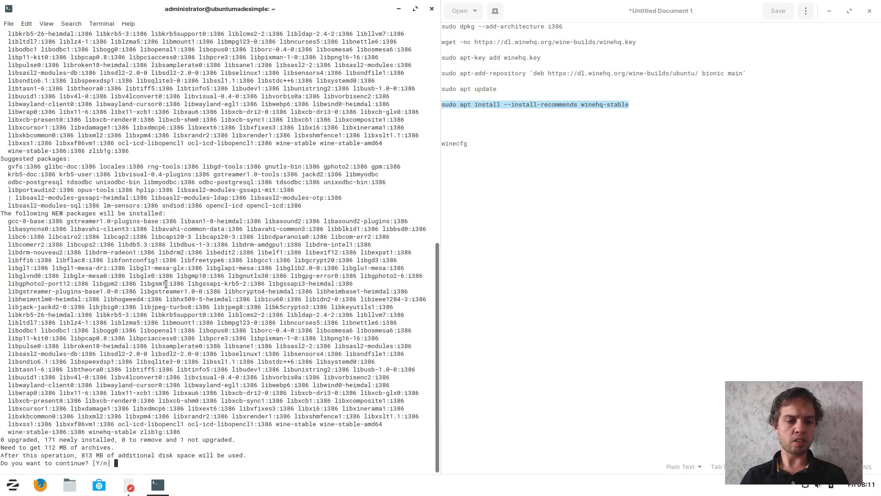
{"action": "type", "text": "Y"}
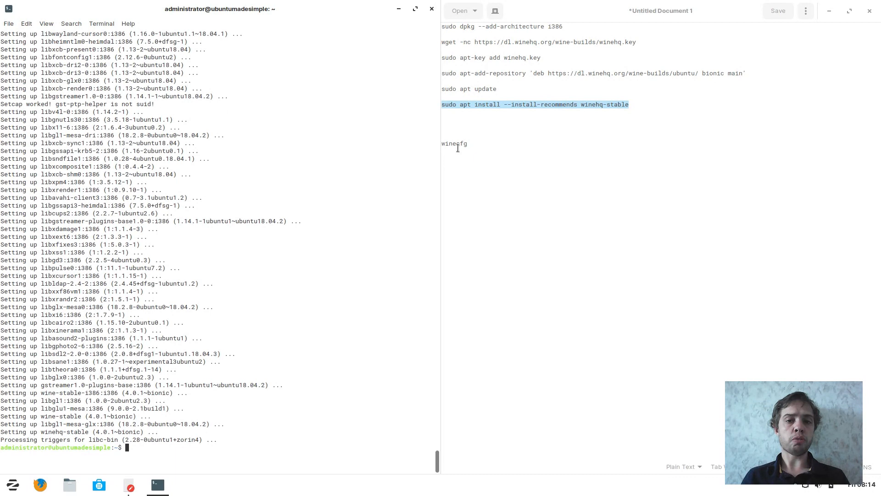
- Run winecfg from the notes and accept installing Wine Mono
{"action": "double_click", "coordinate": [454, 143]}
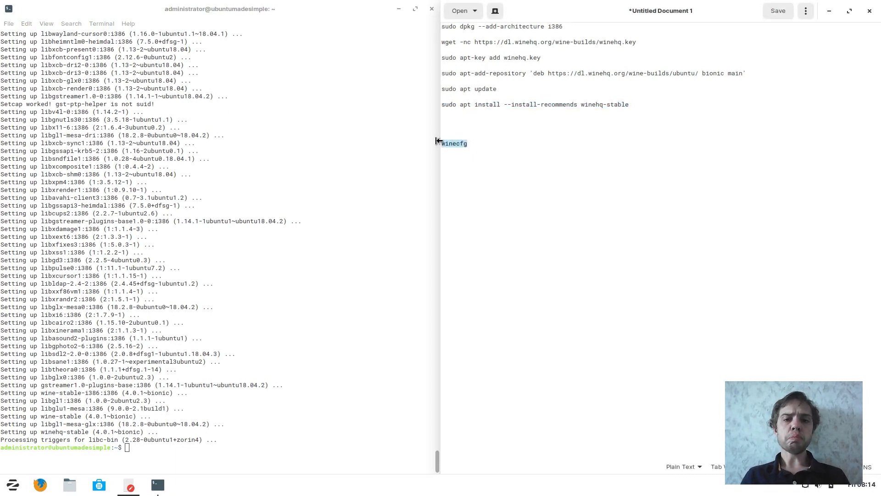
{"action": "right_click", "coordinate": [454, 143]}
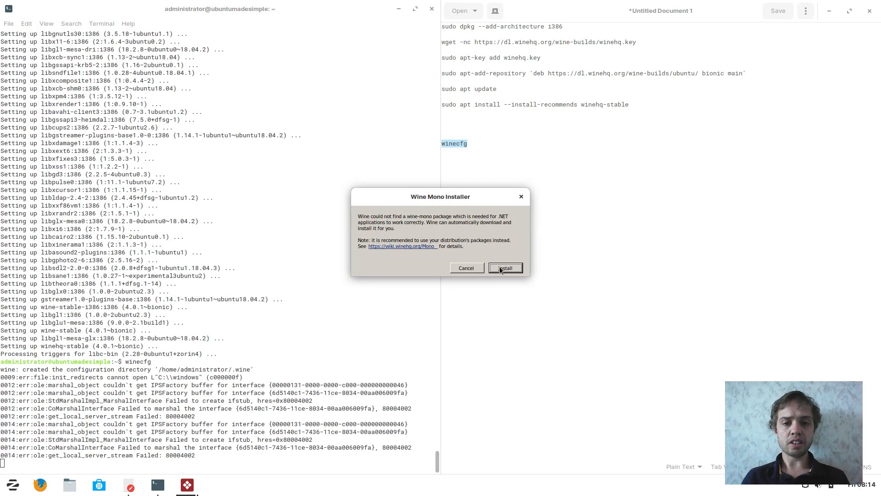
{"action": "left_click", "coordinate": [504, 267]}
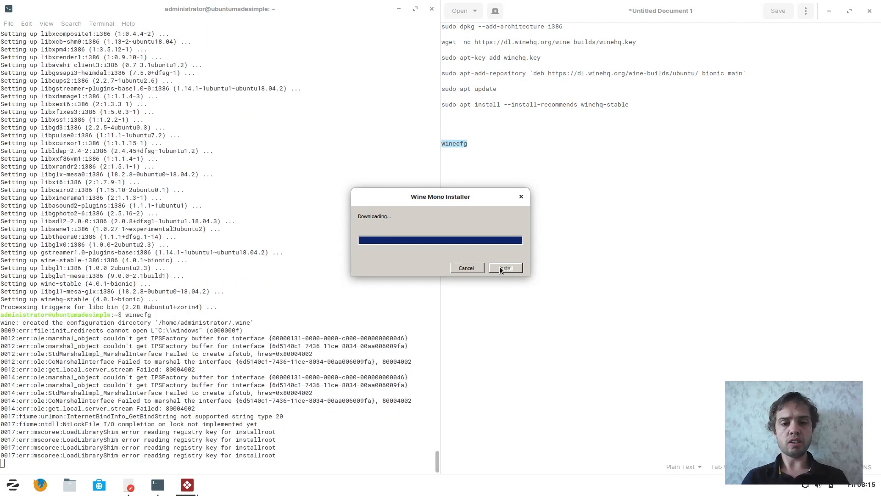
- Accept installing each Wine Gecko package in the installer dialogs
{"action": "left_click", "coordinate": [504, 267]}
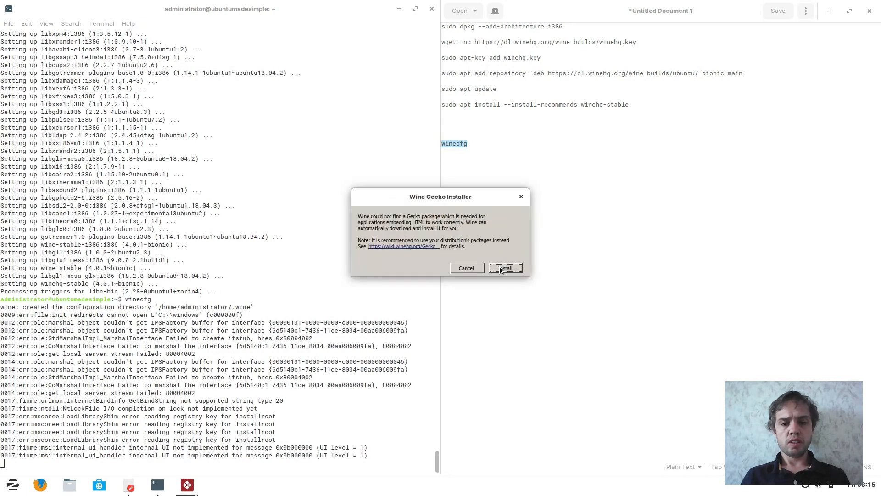
{"action": "left_click", "coordinate": [504, 267]}
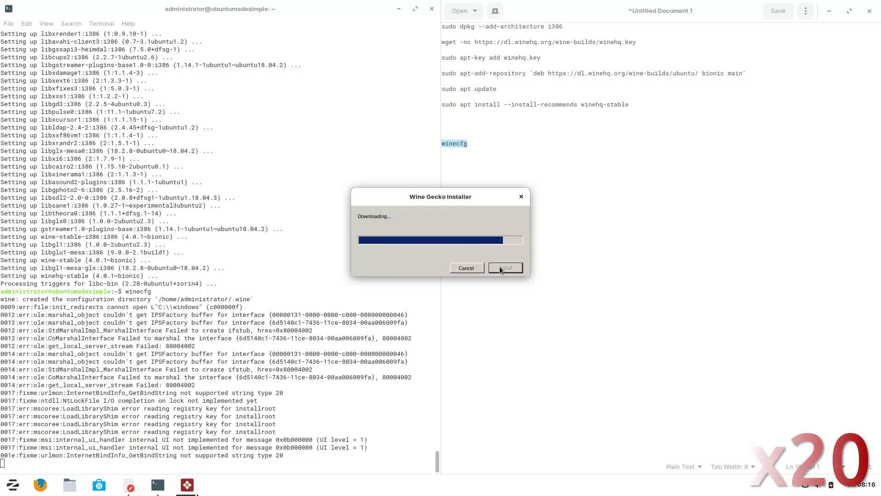
{"action": "left_click", "coordinate": [504, 268]}
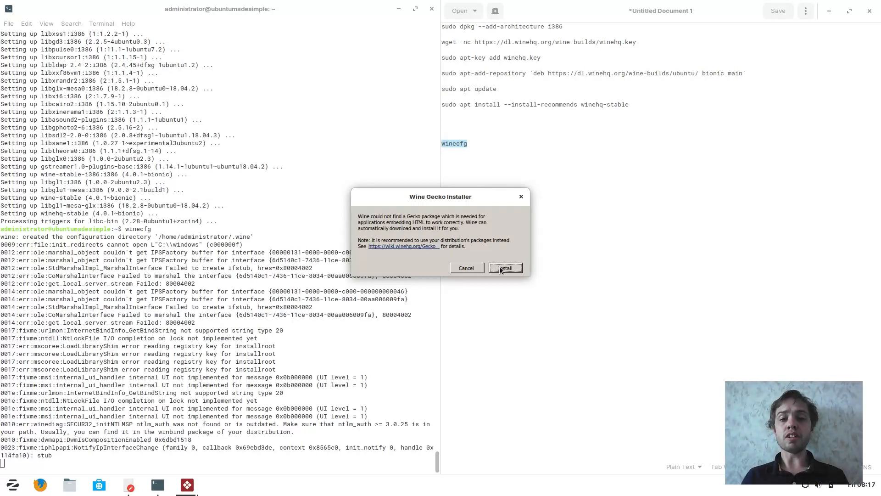
{"action": "left_click", "coordinate": [504, 268]}
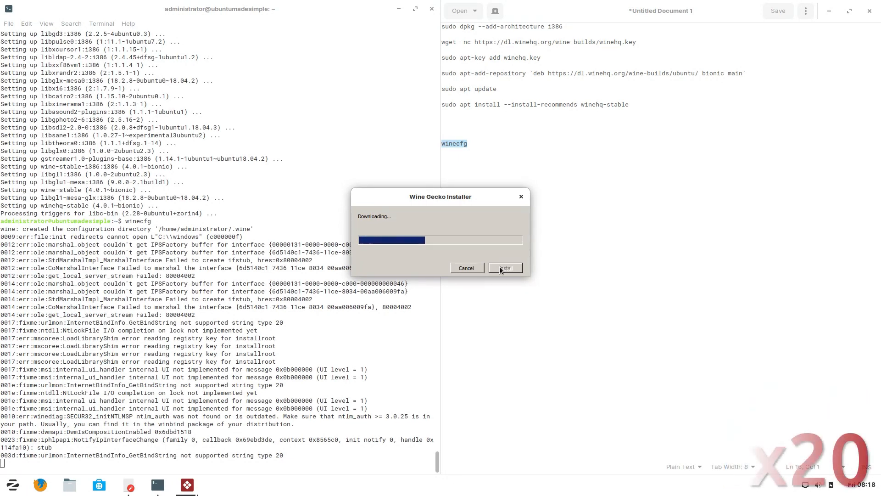
{"action": "left_click", "coordinate": [504, 267]}
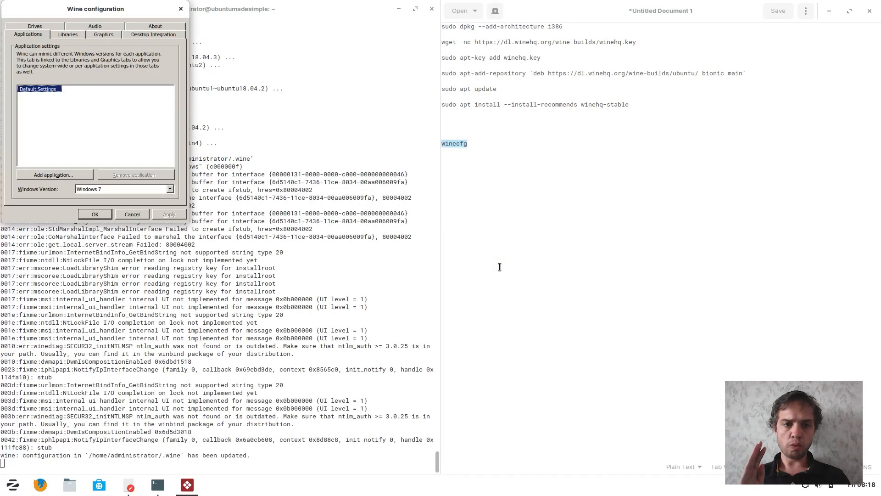
{"action": "mouse_move", "coordinate": [439, 274]}
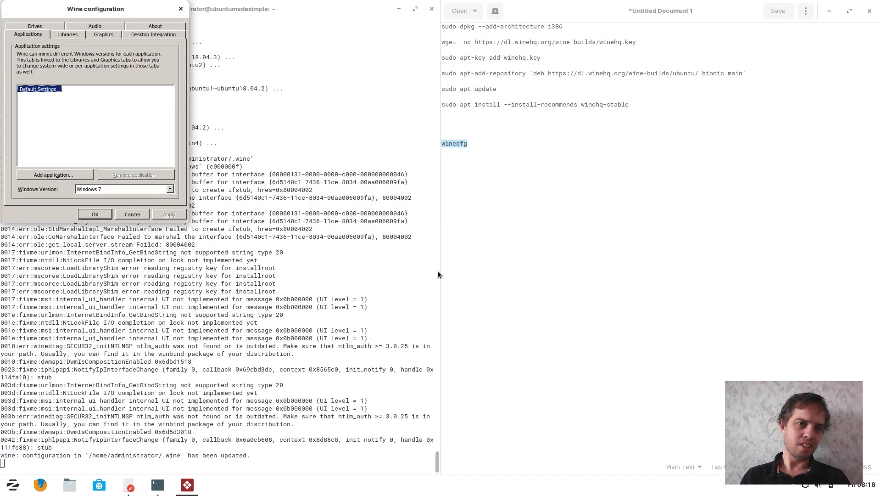
{"action": "mouse_move", "coordinate": [96, 8]}
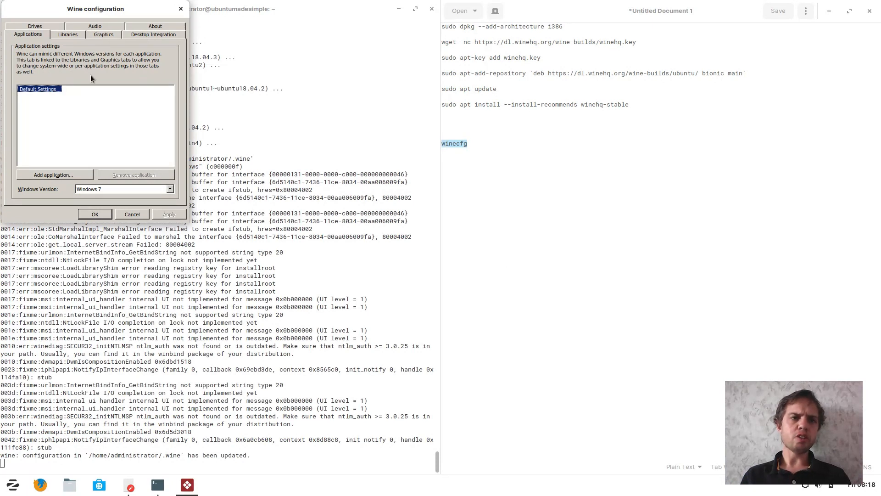
{"action": "mouse_move", "coordinate": [91, 29]}
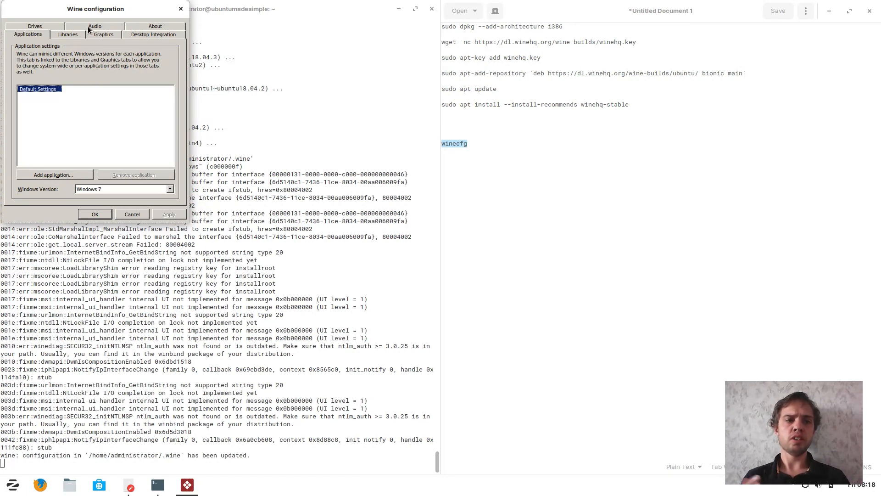
{"action": "mouse_move", "coordinate": [92, 84]}
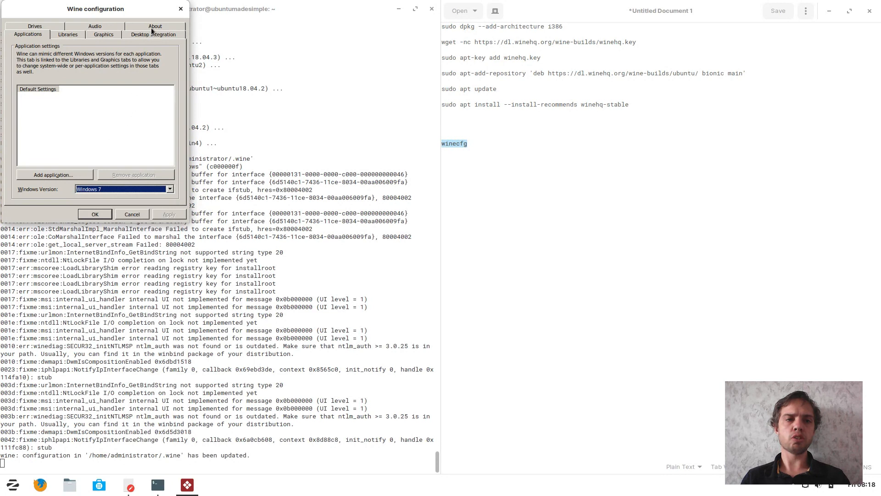
- Check the About page shows Wine 4.0.1, then close winecfg with OK
{"action": "left_click", "coordinate": [155, 25]}
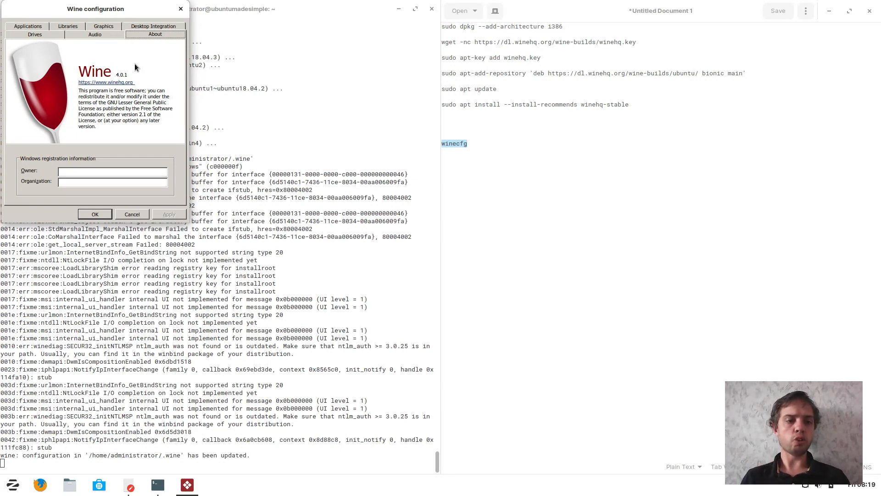
{"action": "left_click", "coordinate": [95, 214]}
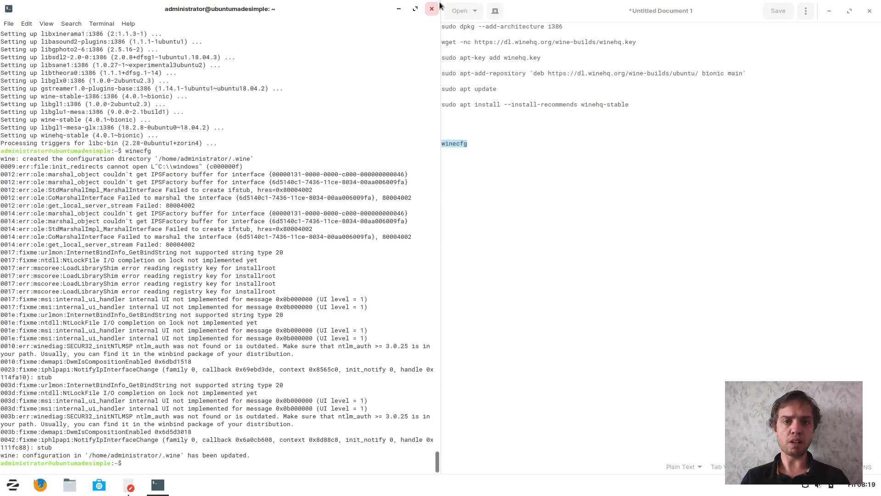
- Close the terminal and notes, then run the Fotor .exe in Downloads as a Windows application
{"action": "left_click", "coordinate": [432, 8]}
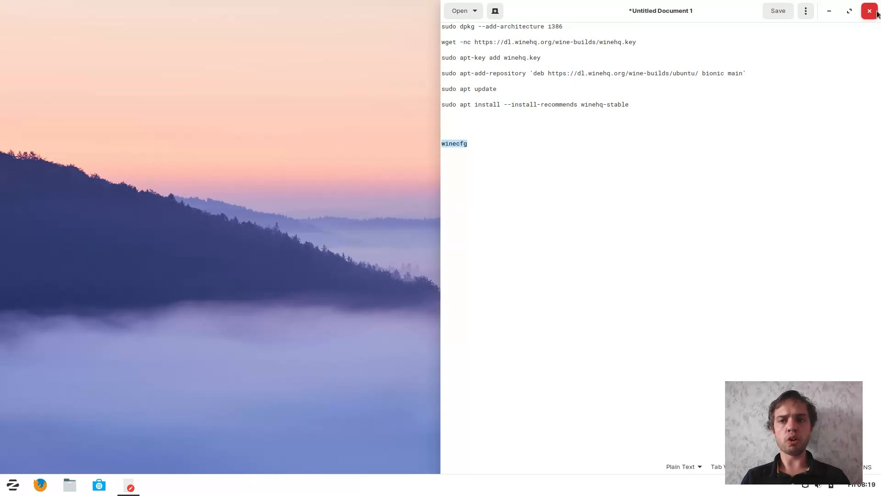
{"action": "left_click", "coordinate": [869, 11]}
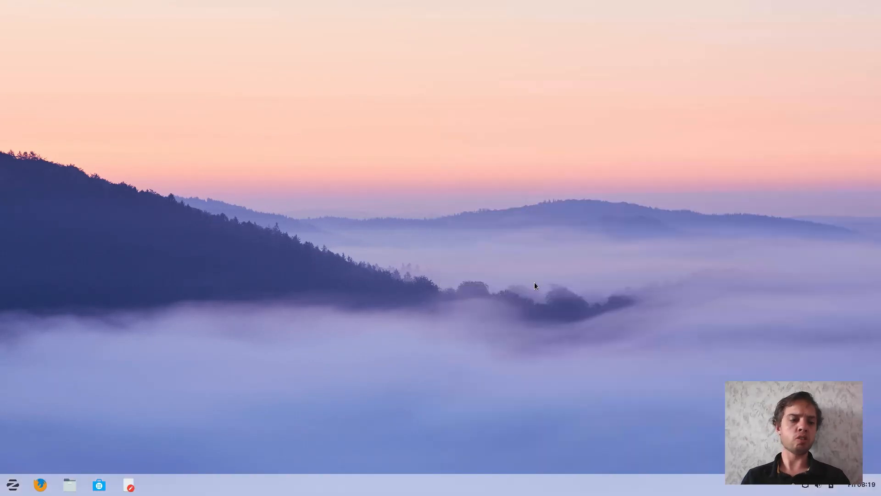
{"action": "mouse_move", "coordinate": [70, 485]}
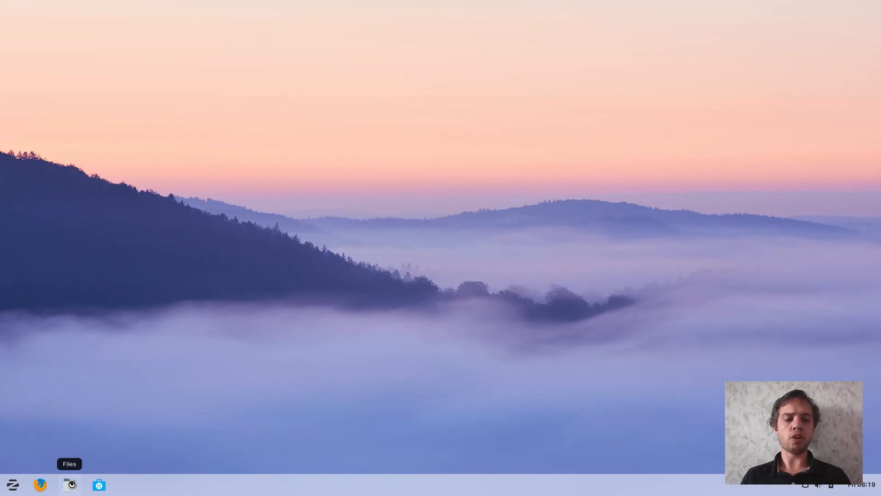
{"action": "left_click", "coordinate": [69, 484]}
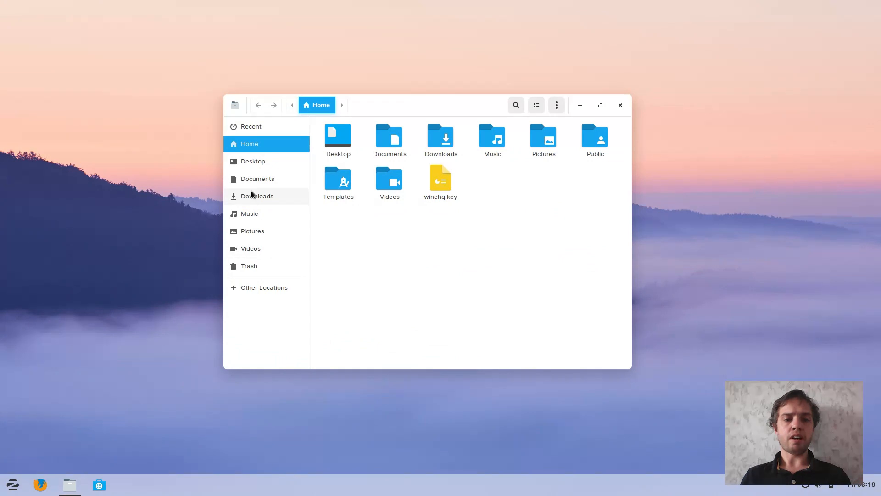
{"action": "left_click", "coordinate": [257, 196]}
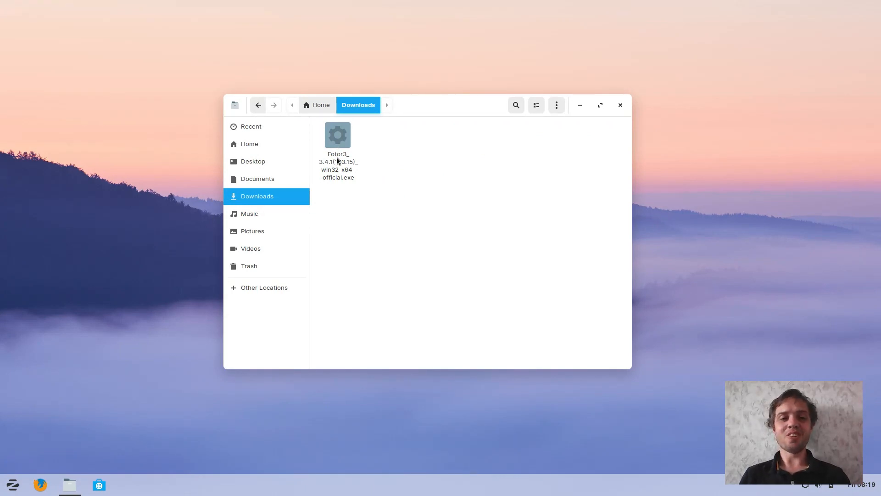
{"action": "right_click", "coordinate": [336, 135]}
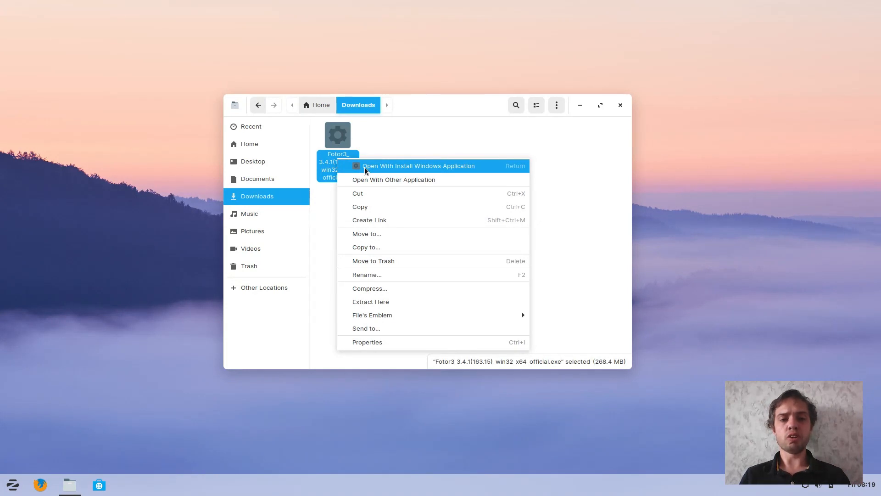
{"action": "left_click", "coordinate": [418, 166]}
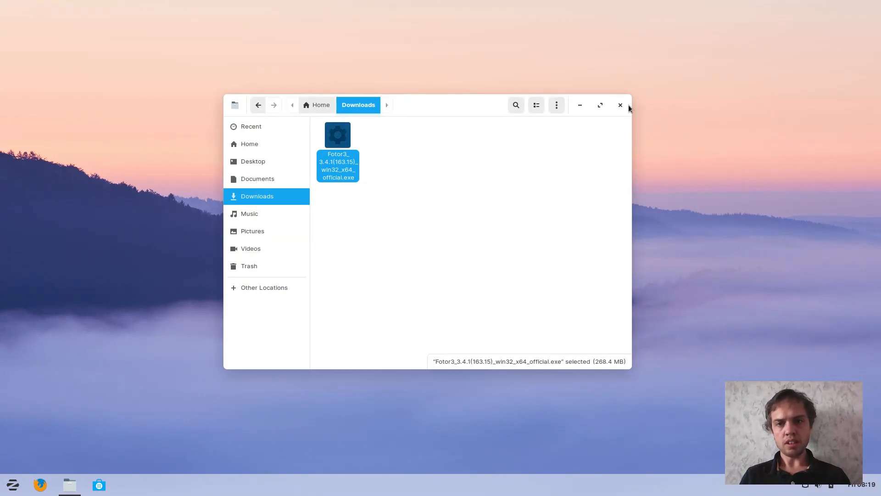
{"action": "mouse_move", "coordinate": [620, 105]}
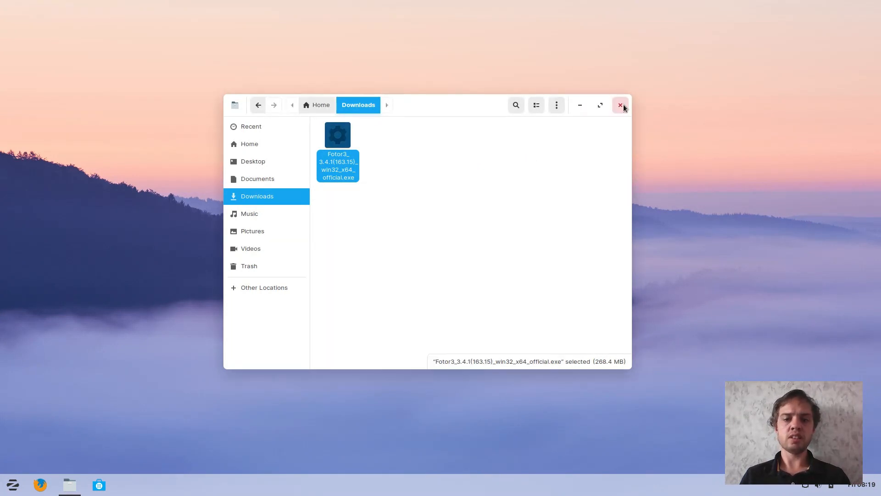
- Accept the licence, install Fotor to the default folder, untick the desktop shortcut and finish
{"action": "double_click", "coordinate": [336, 135]}
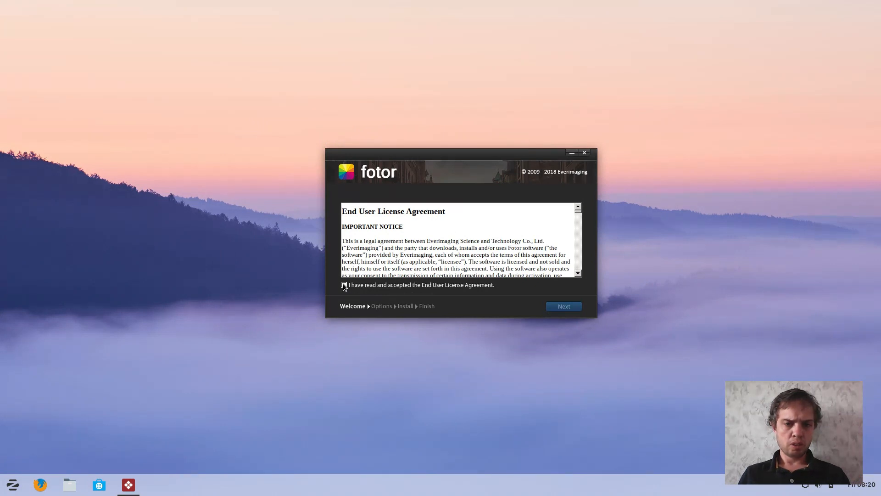
{"action": "left_click", "coordinate": [343, 284]}
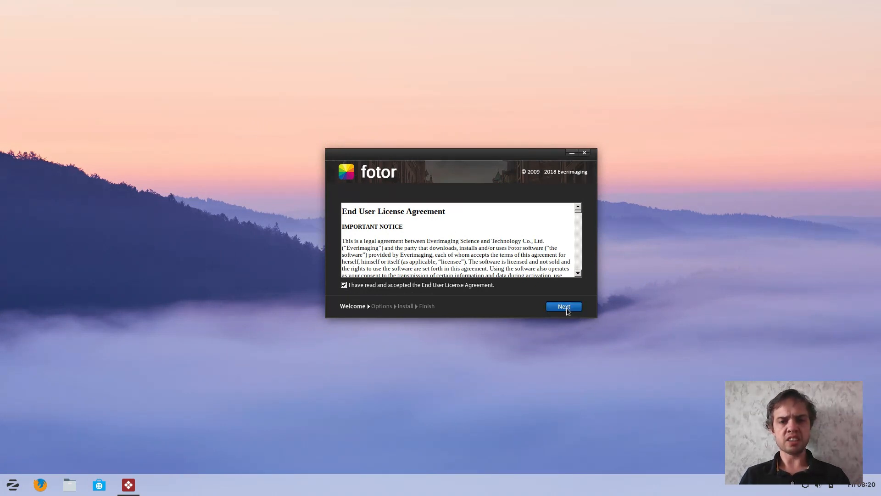
{"action": "left_click", "coordinate": [563, 307]}
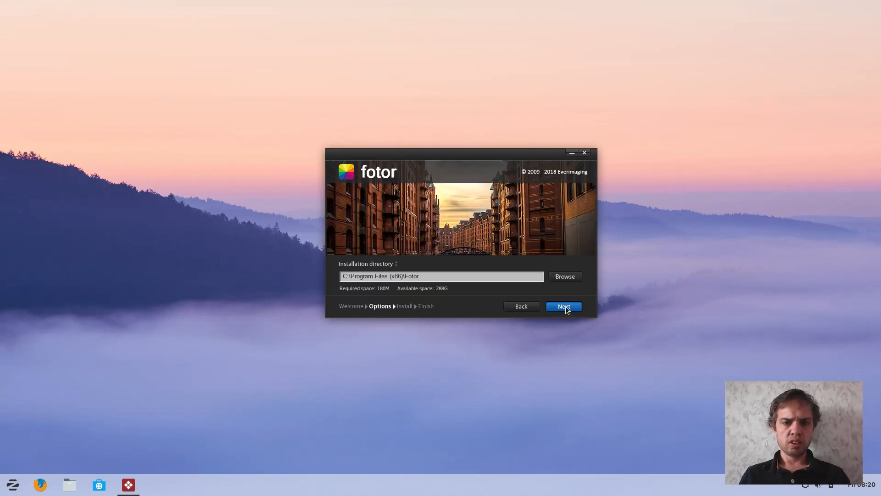
{"action": "left_click", "coordinate": [562, 306]}
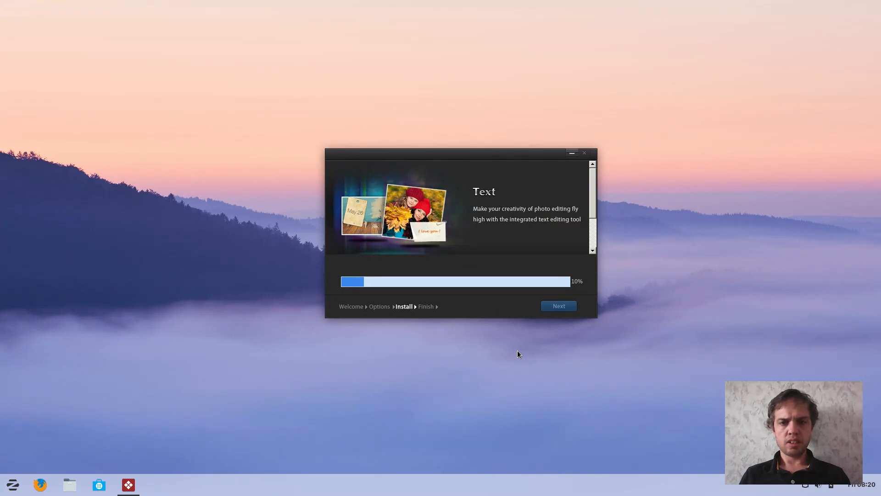
{"action": "mouse_move", "coordinate": [510, 308]}
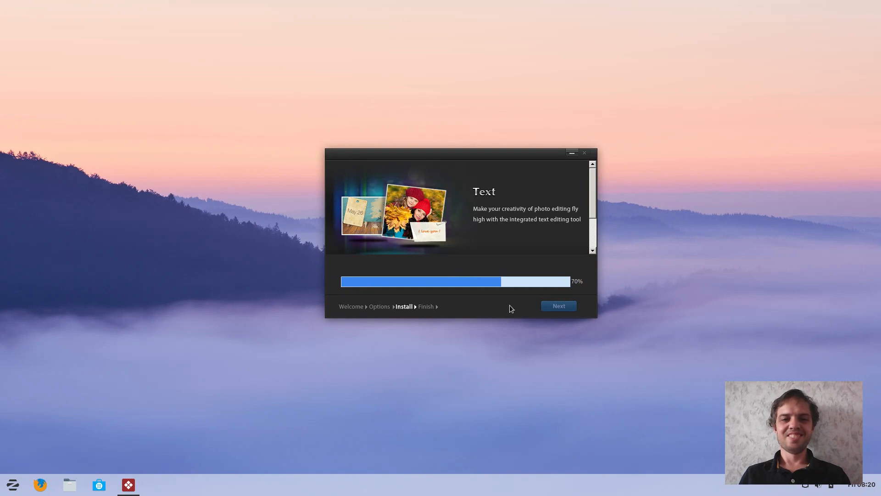
{"action": "mouse_move", "coordinate": [486, 317]}
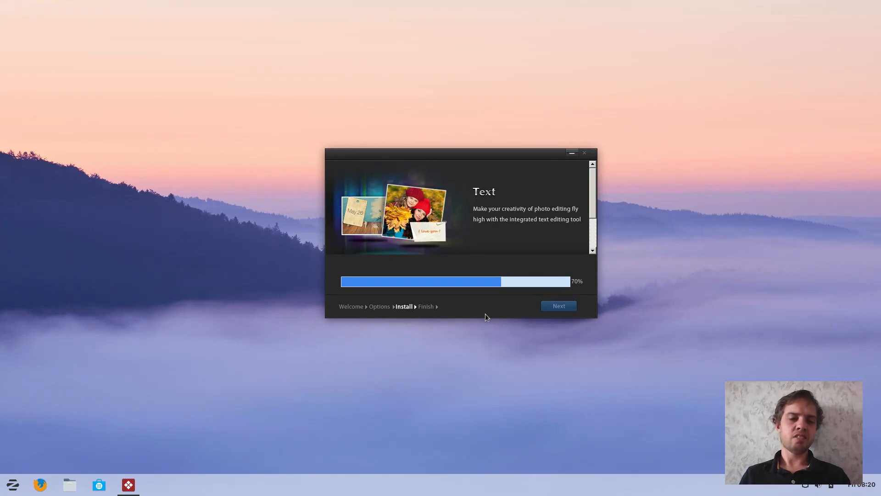
{"action": "mouse_move", "coordinate": [282, 396]}
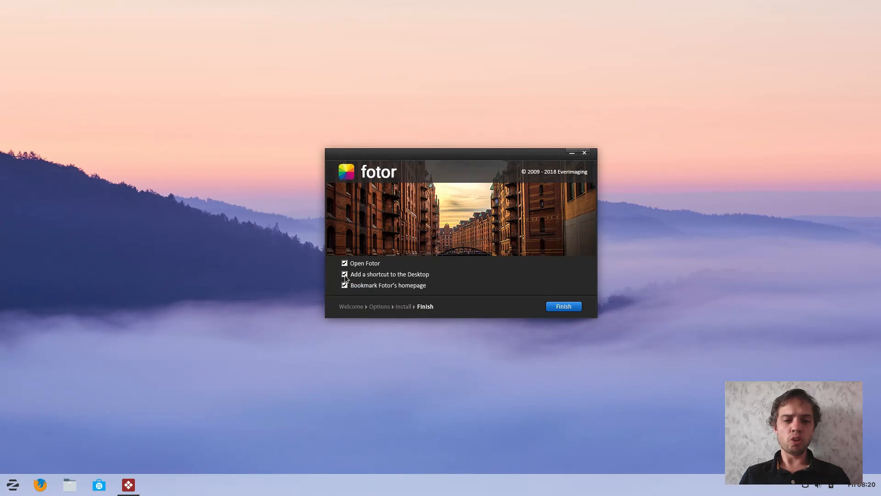
{"action": "left_click", "coordinate": [344, 274]}
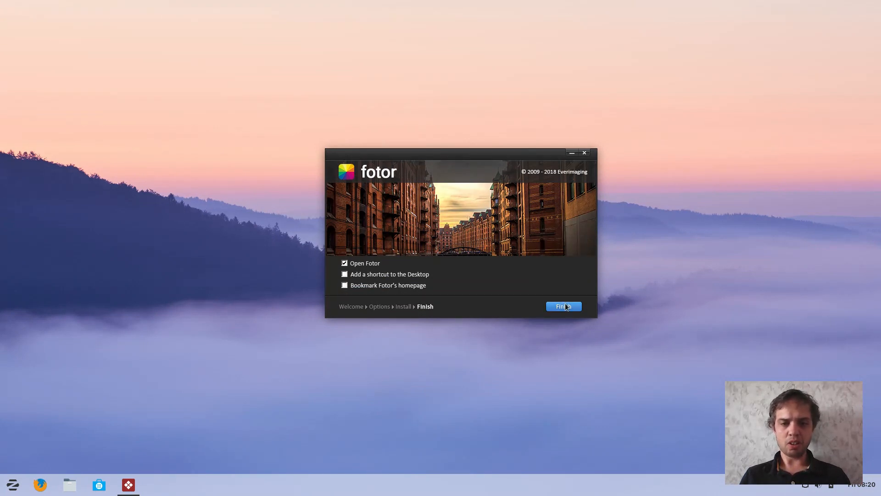
{"action": "left_click", "coordinate": [562, 307]}
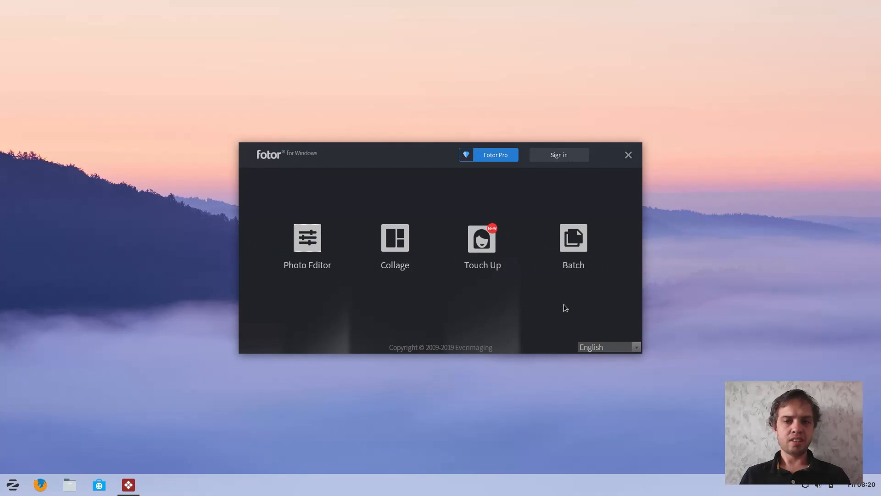
{"action": "mouse_move", "coordinate": [321, 252]}
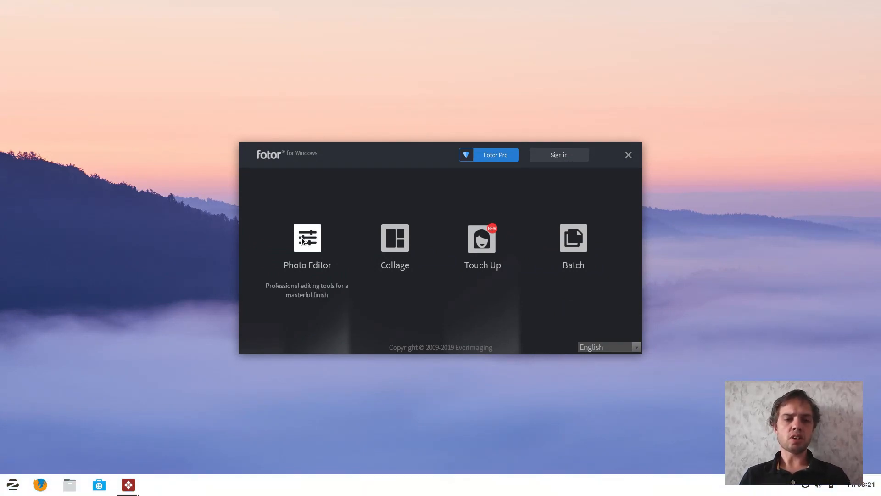
- Choose Photo Editor on the Fotor start screen
{"action": "left_click", "coordinate": [307, 237]}
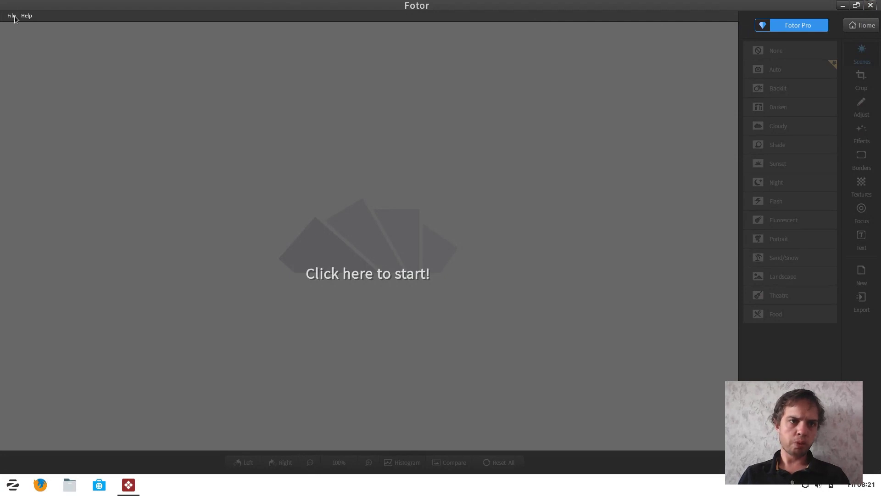
{"action": "mouse_move", "coordinate": [18, 27]}
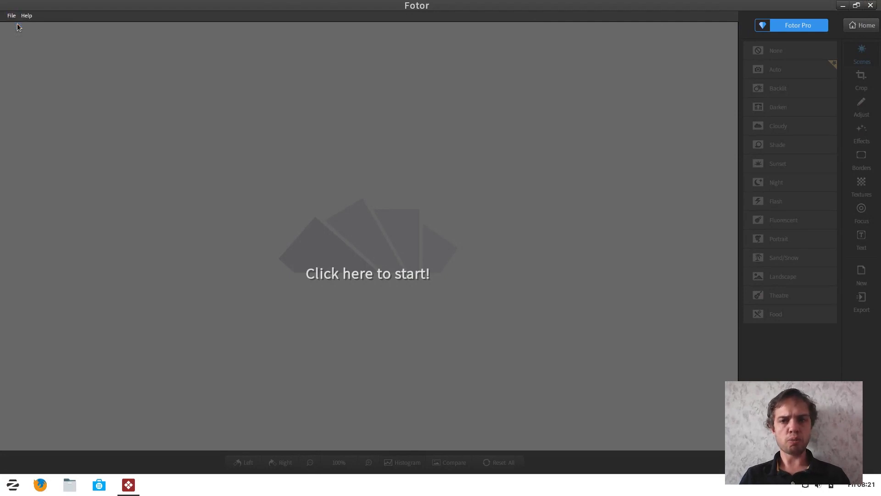
- Browse to the zorin wallpapers folder and open Colosseum-by-Yoal-Desurmont.jpg
{"action": "left_click", "coordinate": [367, 273]}
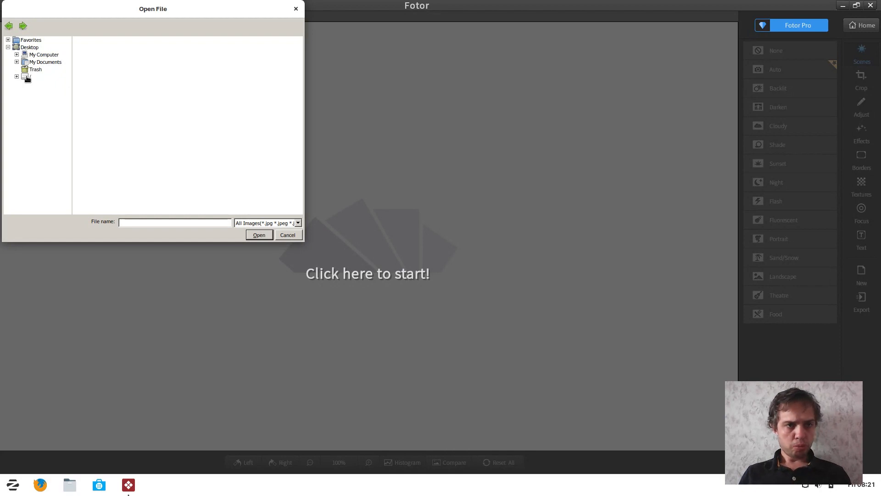
{"action": "left_click", "coordinate": [17, 76]}
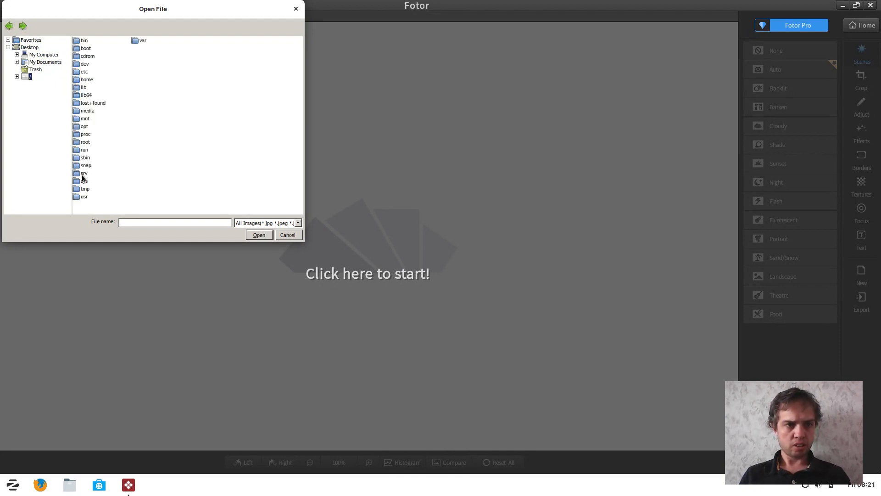
{"action": "left_click", "coordinate": [84, 196]}
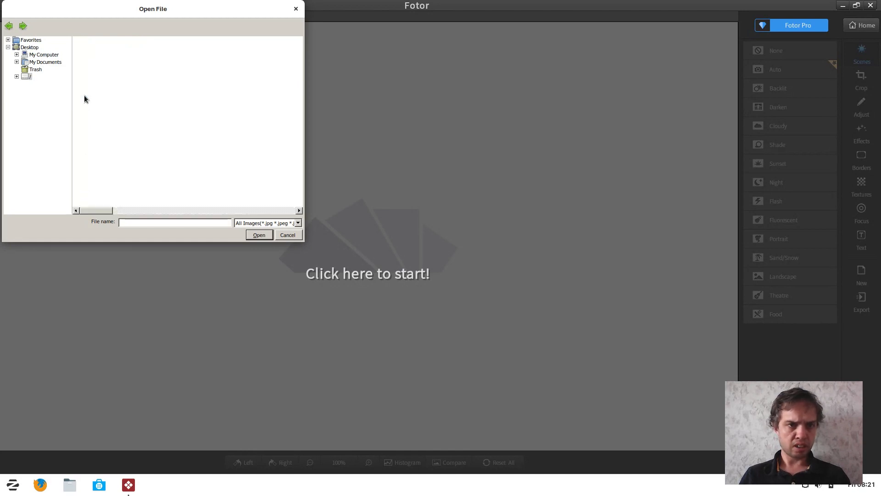
{"action": "left_click", "coordinate": [28, 76]}
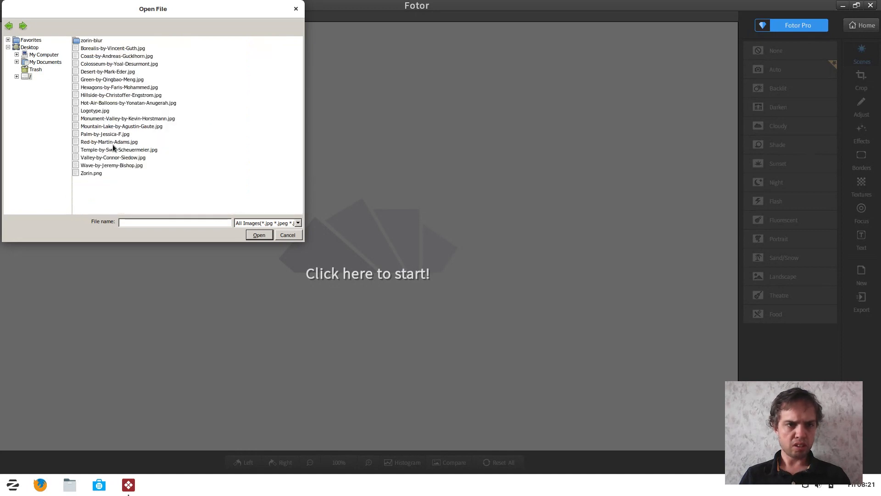
{"action": "left_click", "coordinate": [287, 234]}
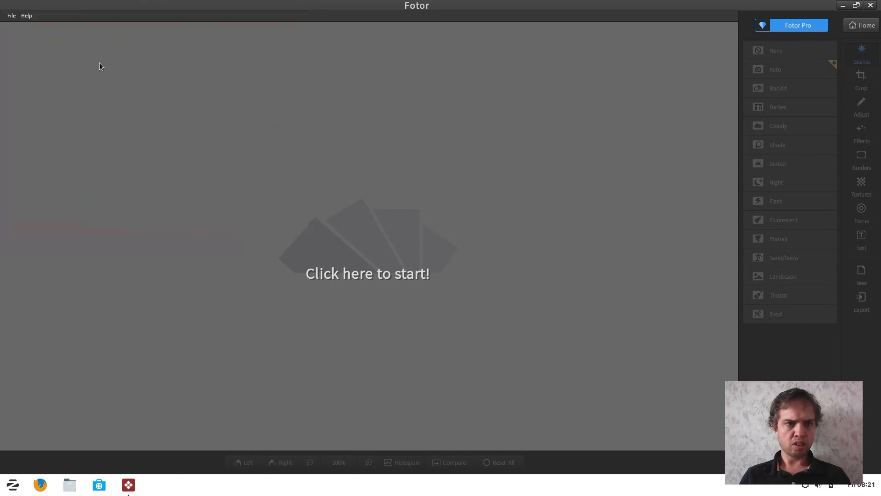
- Apply the Classic Mini-Oven effect from the Effects panel to the Colosseum photo
{"action": "left_click", "coordinate": [367, 274]}
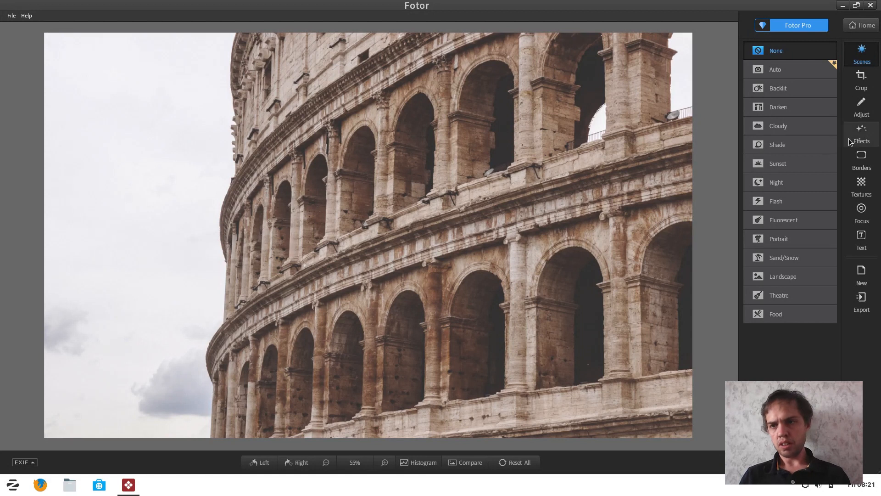
{"action": "mouse_move", "coordinate": [869, 201]}
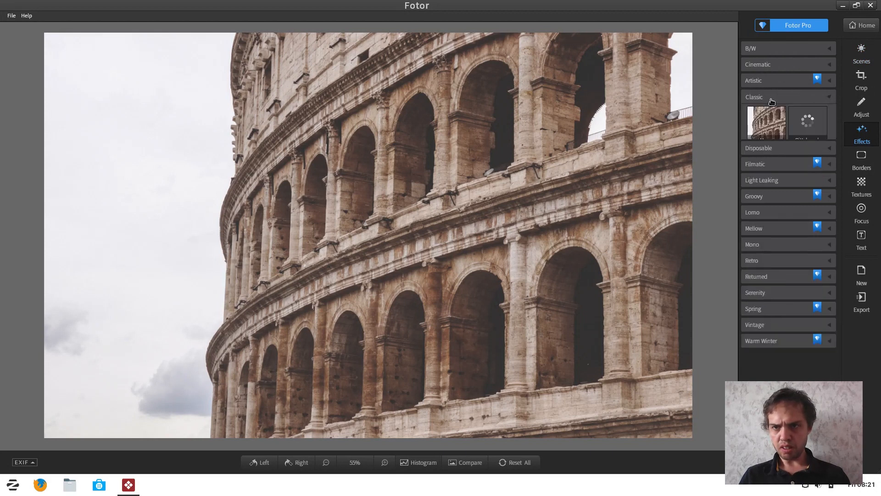
{"action": "left_click", "coordinate": [784, 96]}
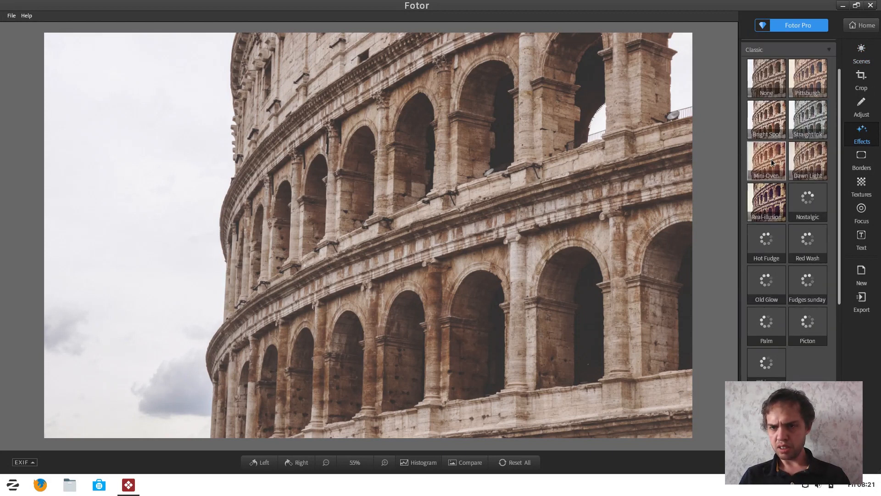
{"action": "left_click", "coordinate": [766, 160]}
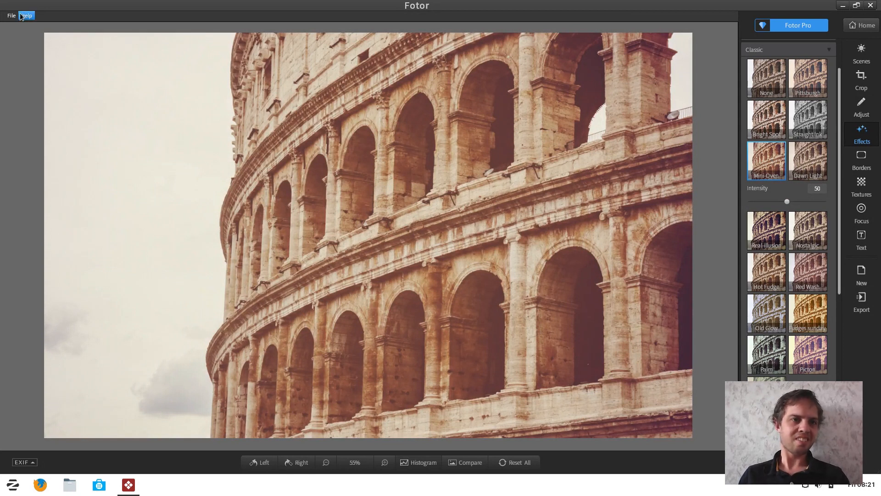
- Save the Classic-effect Colosseum photo as a JPG to the Desktop
{"action": "left_click", "coordinate": [11, 16]}
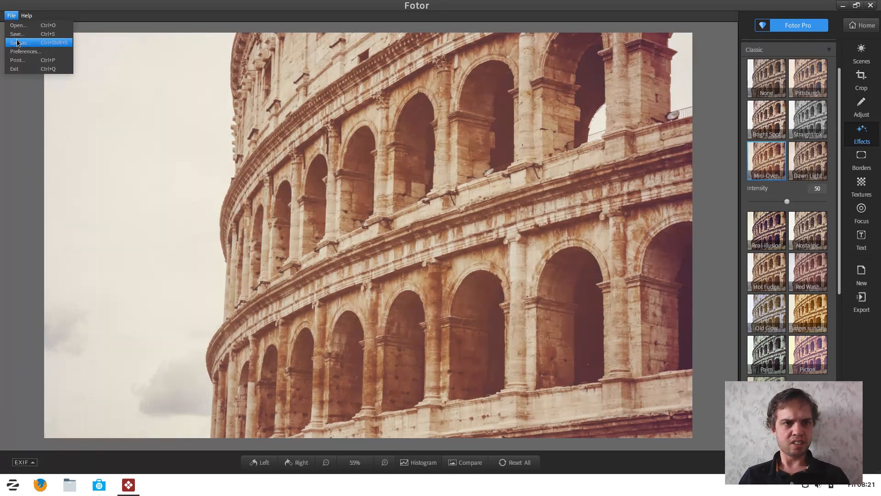
{"action": "left_click", "coordinate": [19, 43]}
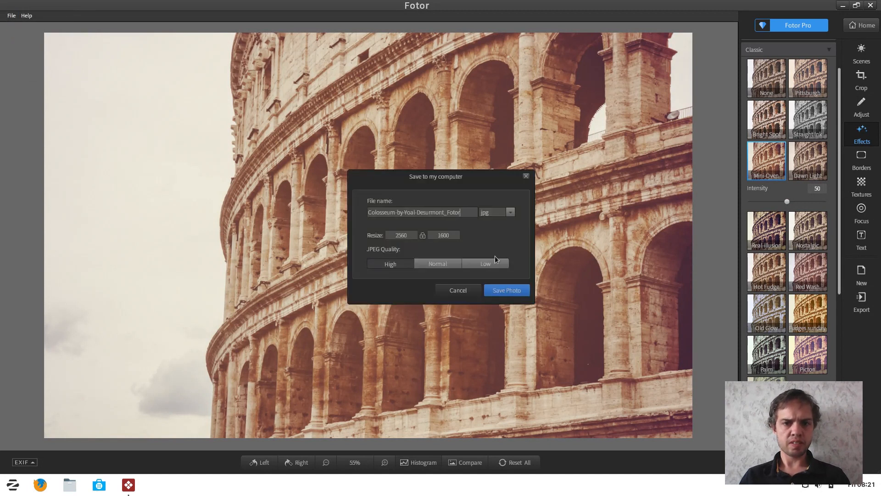
{"action": "mouse_move", "coordinate": [515, 273]}
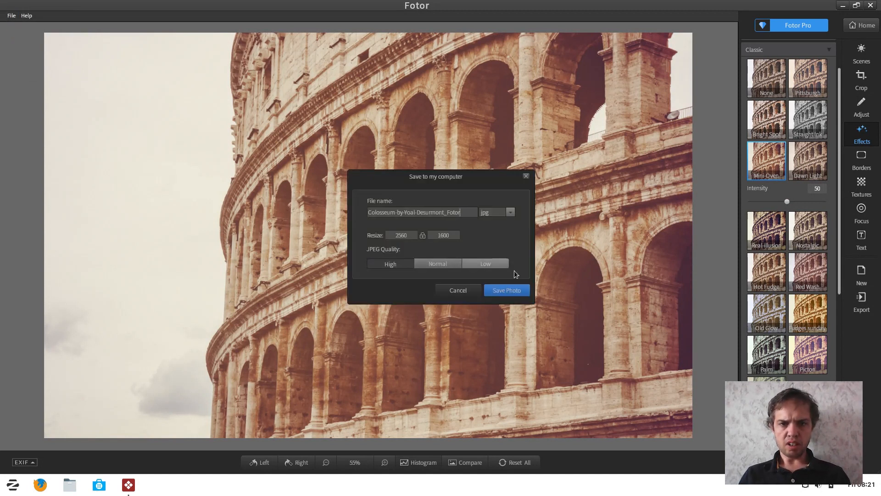
{"action": "left_click", "coordinate": [505, 290]}
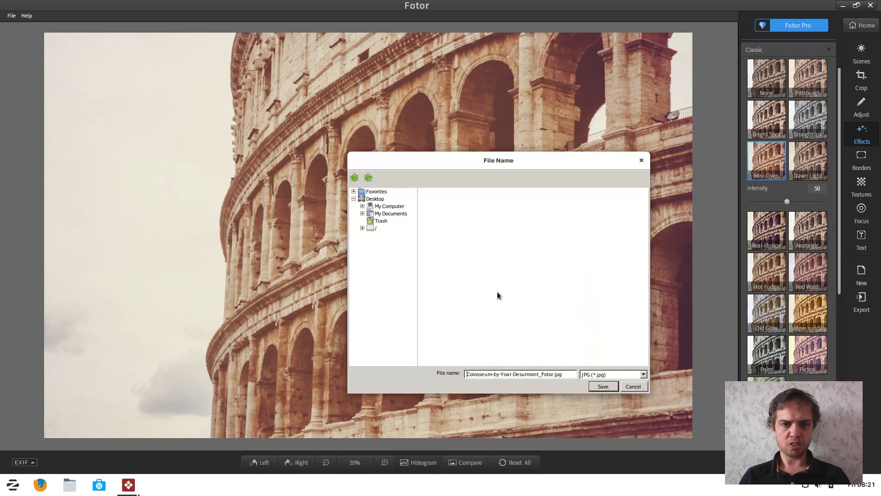
{"action": "left_click", "coordinate": [374, 198]}
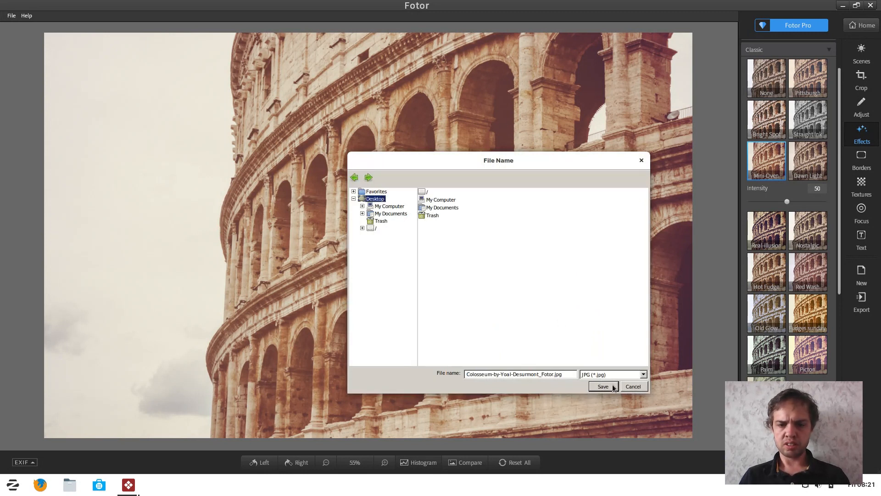
{"action": "left_click", "coordinate": [602, 387]}
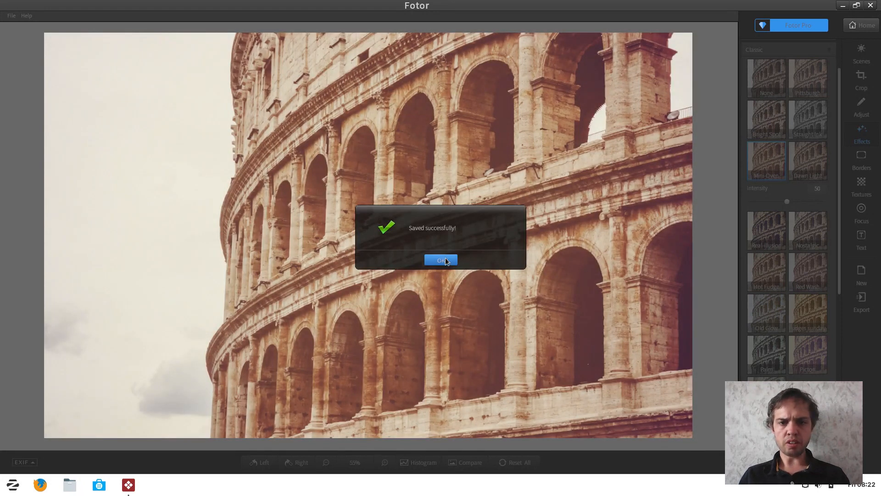
- Dismiss the save-success message and close Fotor
{"action": "left_click", "coordinate": [440, 260]}
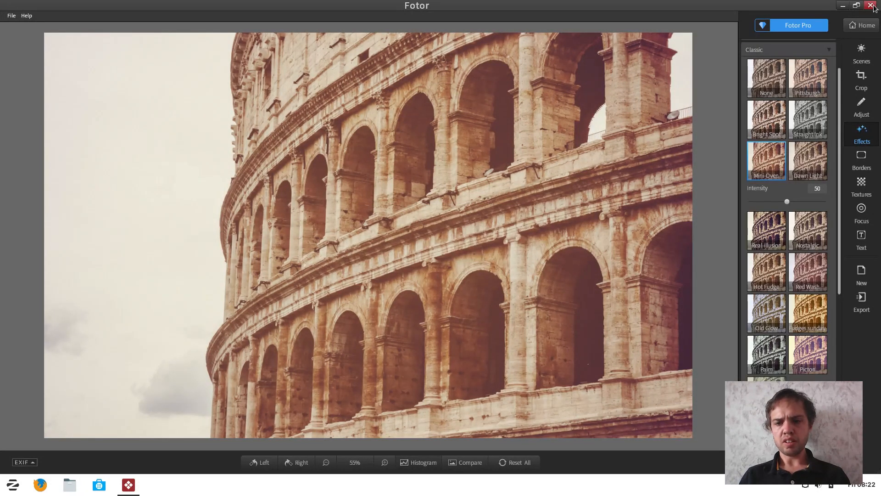
{"action": "left_click", "coordinate": [874, 5]}
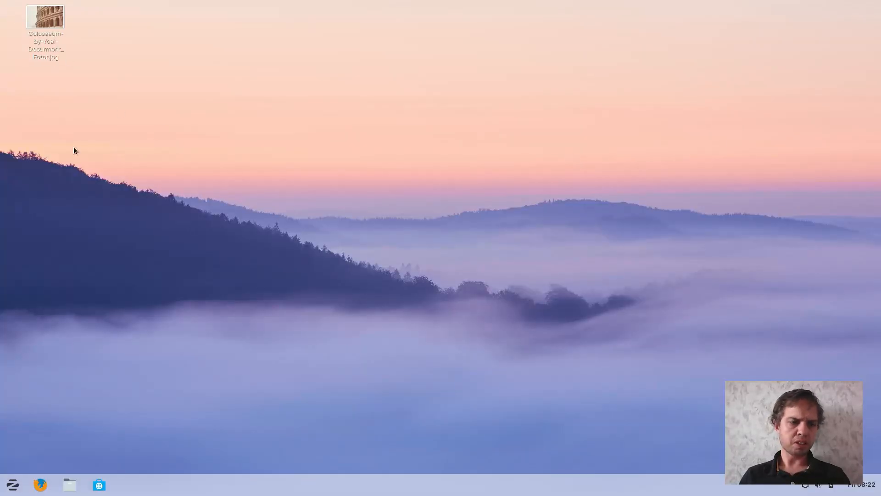
{"action": "left_click", "coordinate": [12, 485]}
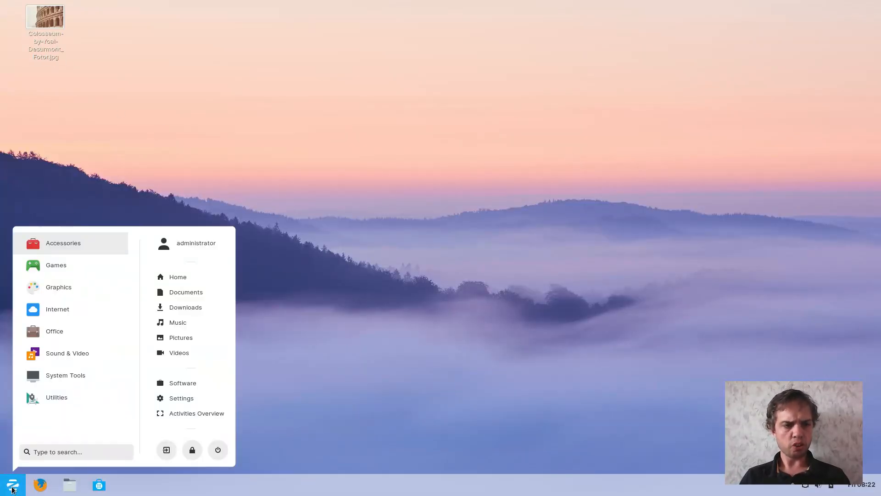
{"action": "type", "text": "fot"}
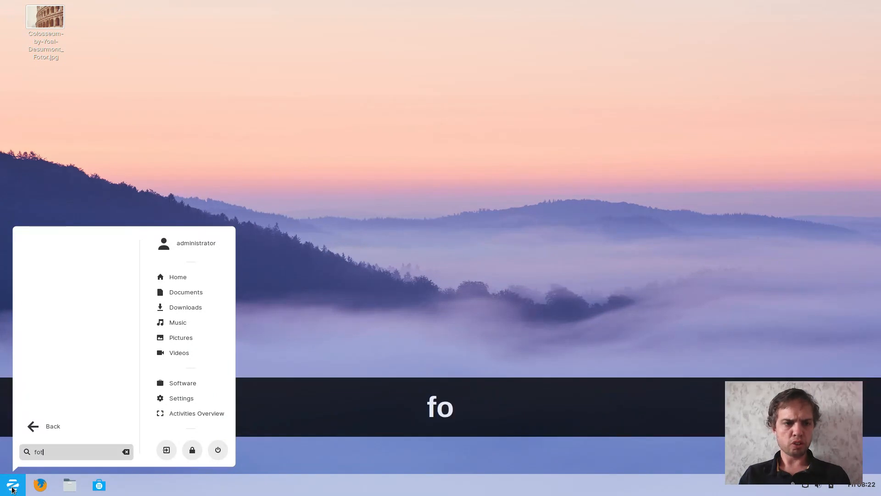
{"action": "key", "text": "BackSpace"}
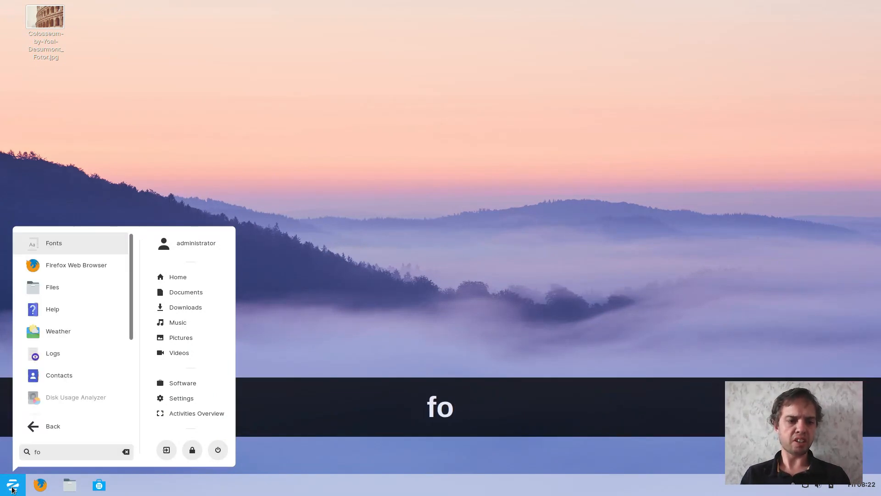
{"action": "left_click", "coordinate": [126, 452]}
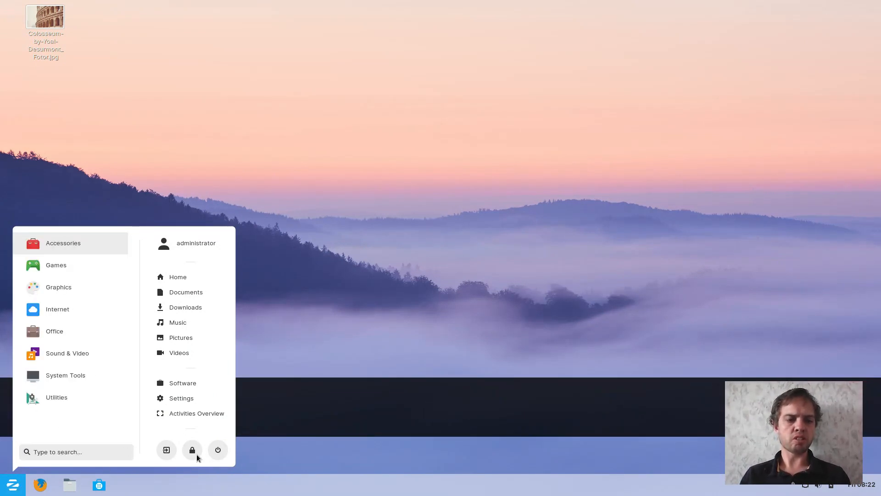
{"action": "left_click", "coordinate": [218, 449]}
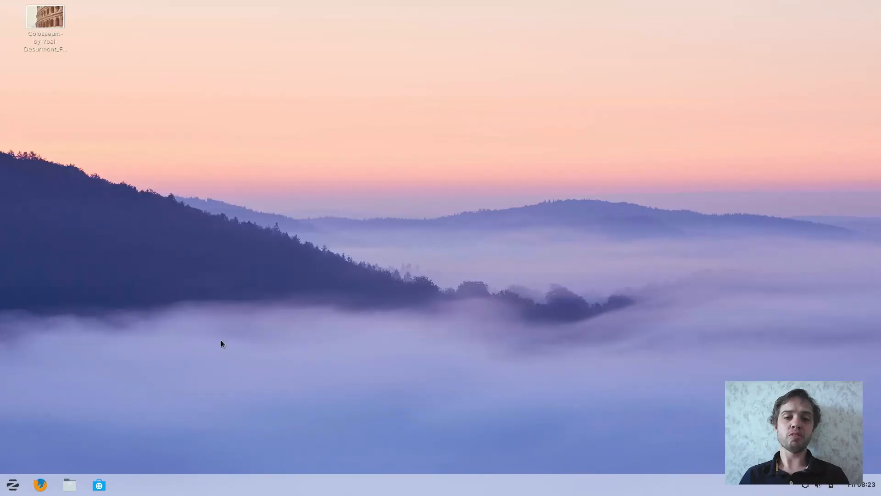
{"action": "left_click", "coordinate": [12, 484]}
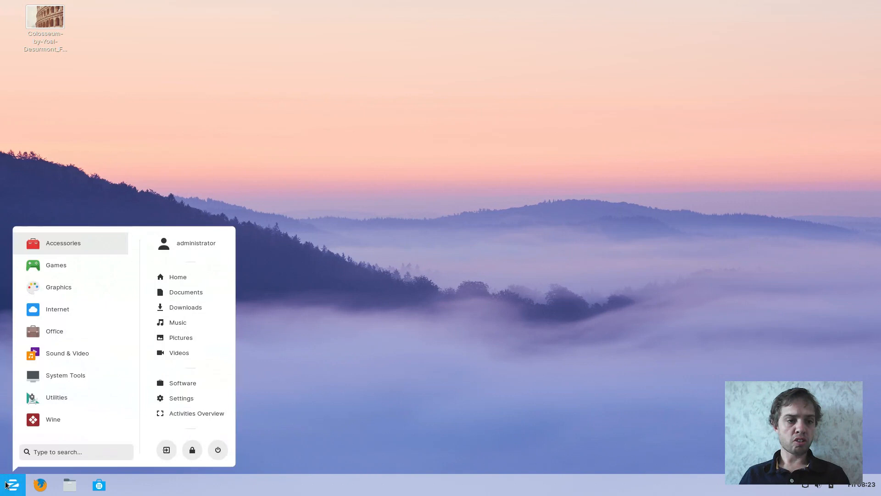
{"action": "mouse_move", "coordinate": [30, 430]}
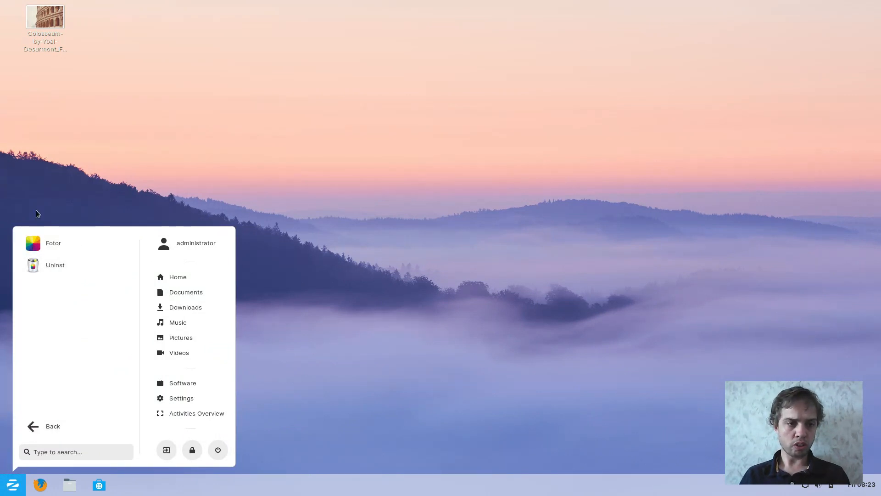
{"action": "mouse_move", "coordinate": [53, 426]}
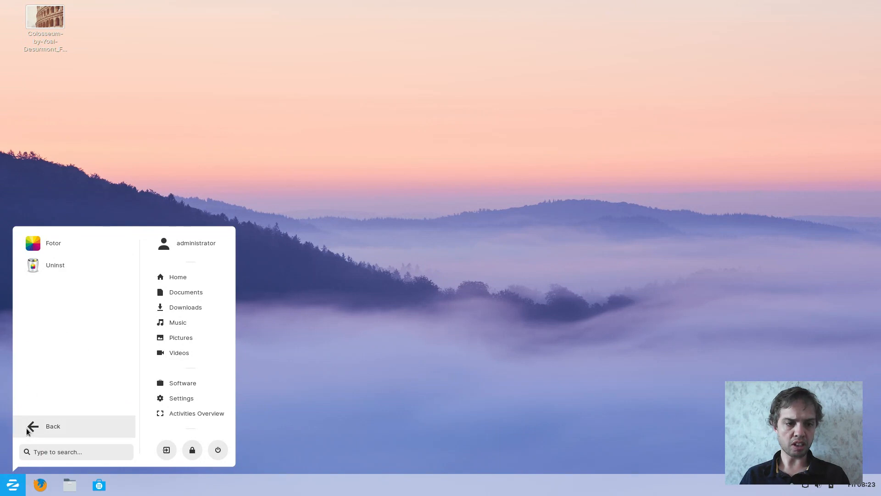
{"action": "left_click", "coordinate": [52, 424]}
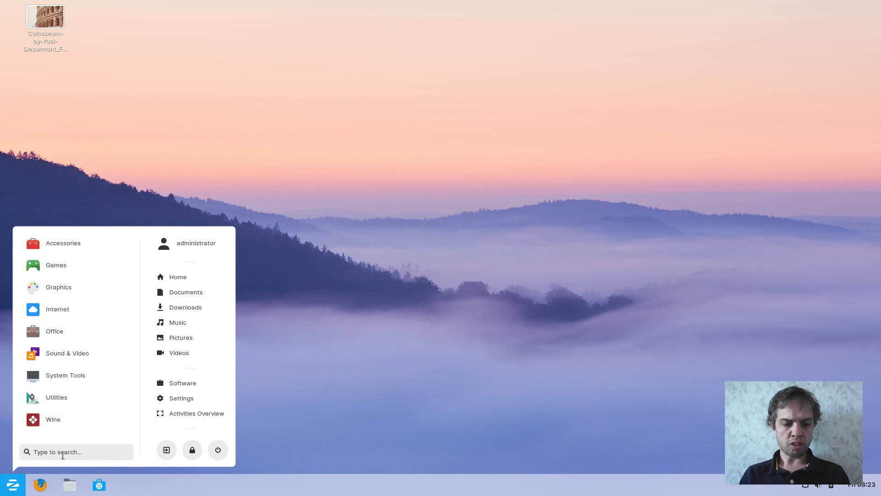
{"action": "type", "text": "fot"}
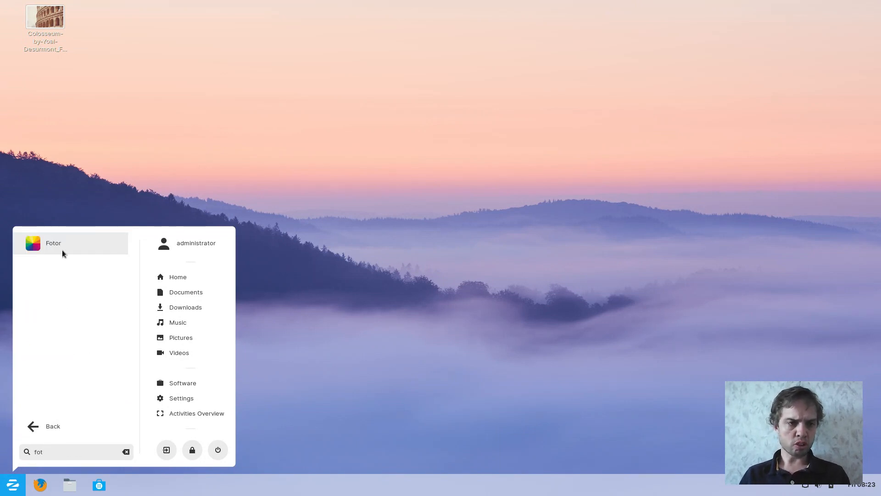
{"action": "left_click", "coordinate": [53, 242]}
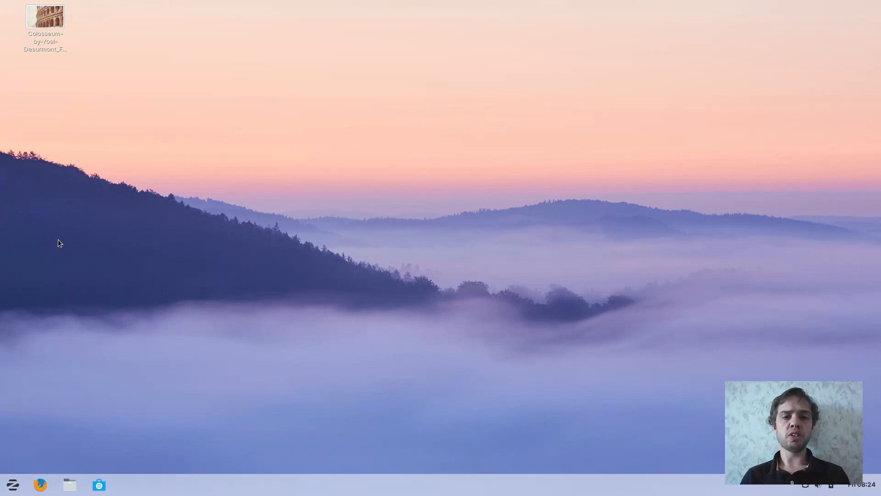
{"action": "mouse_move", "coordinate": [40, 391]}
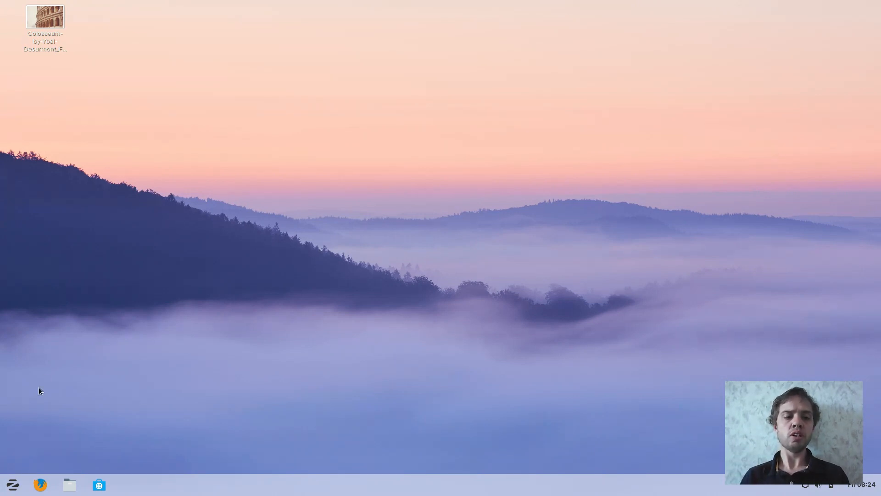
- Relaunch Fotor from the Zorin menu by searching 'fo'
{"action": "left_click", "coordinate": [12, 483]}
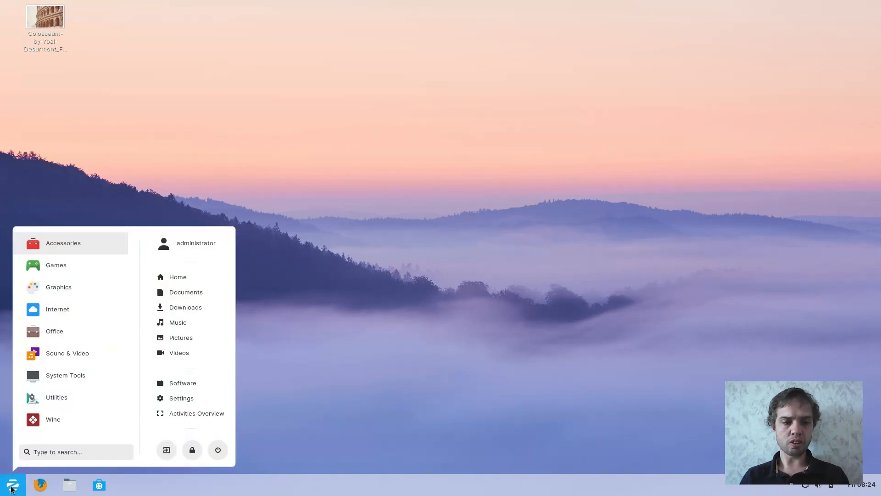
{"action": "type", "text": "fo"}
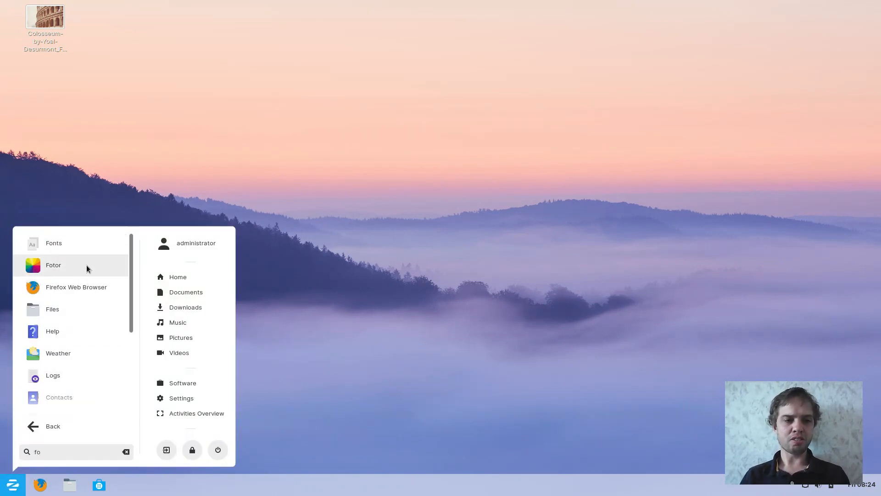
{"action": "left_click", "coordinate": [53, 264]}
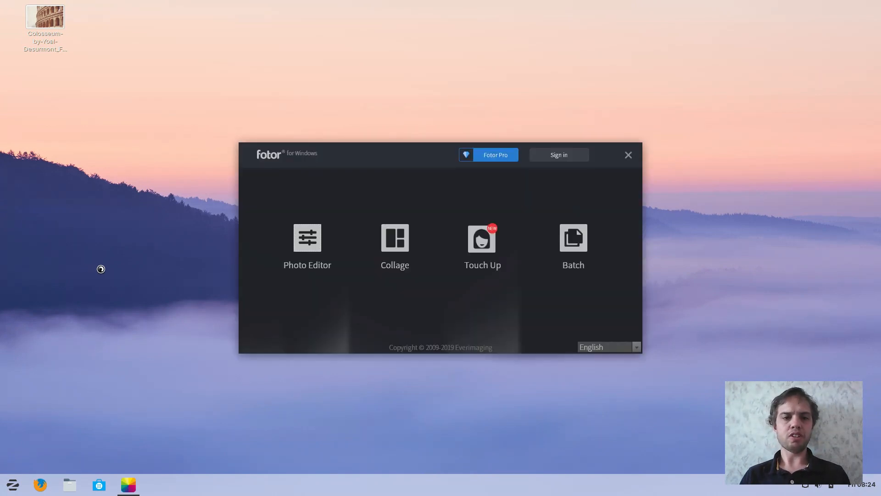
{"action": "mouse_move", "coordinate": [306, 237]}
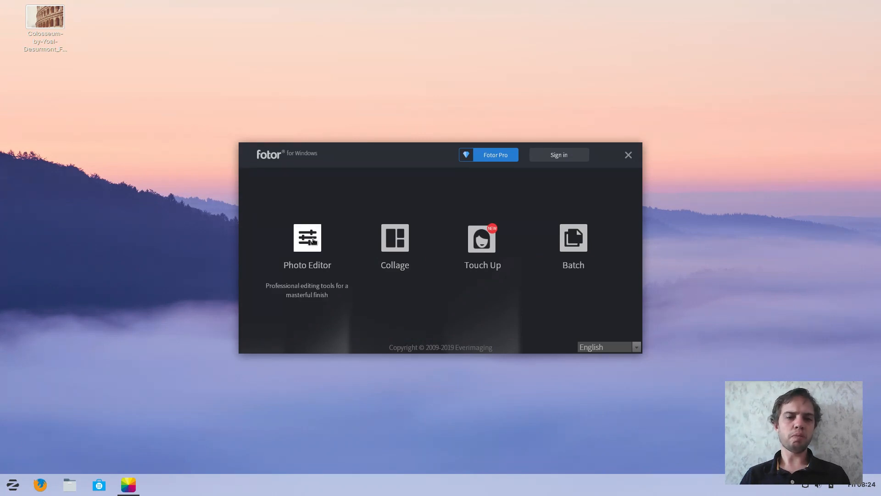
{"action": "mouse_move", "coordinate": [481, 238]}
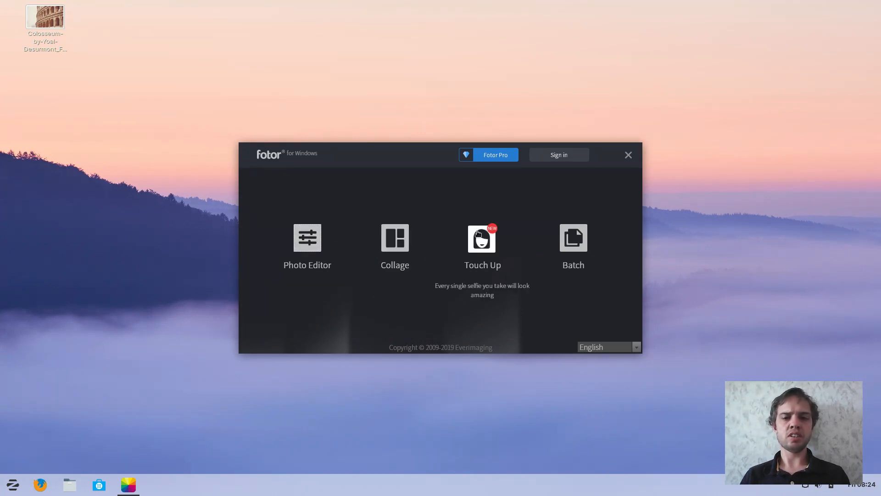
{"action": "mouse_move", "coordinate": [306, 237]}
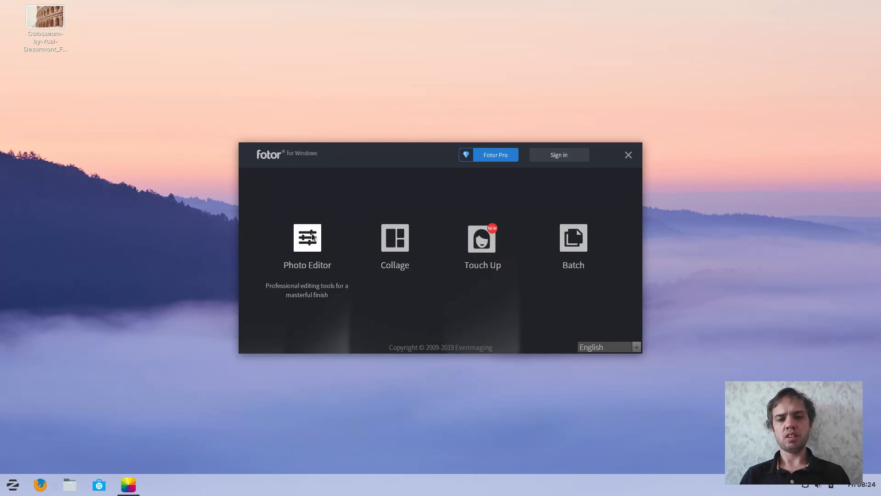
- Enter the Photo Editor workspace and dismiss the Open File dialog without an image
{"action": "left_click", "coordinate": [306, 237]}
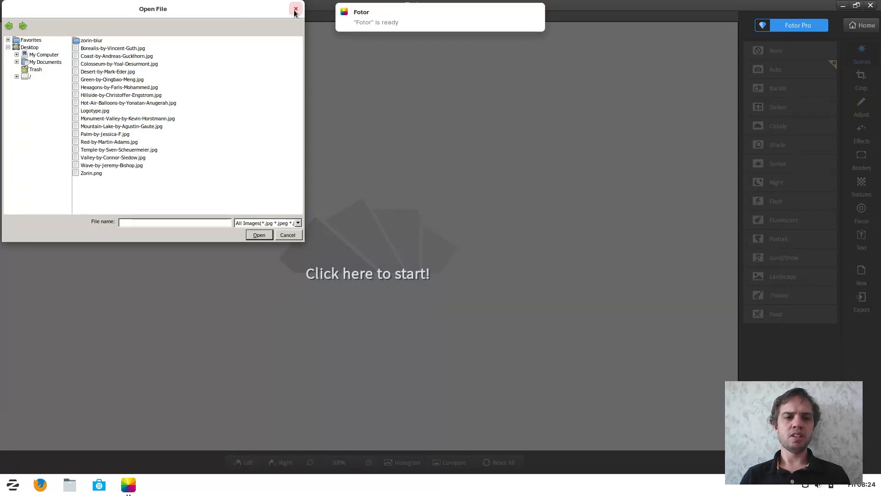
{"action": "left_click", "coordinate": [295, 9]}
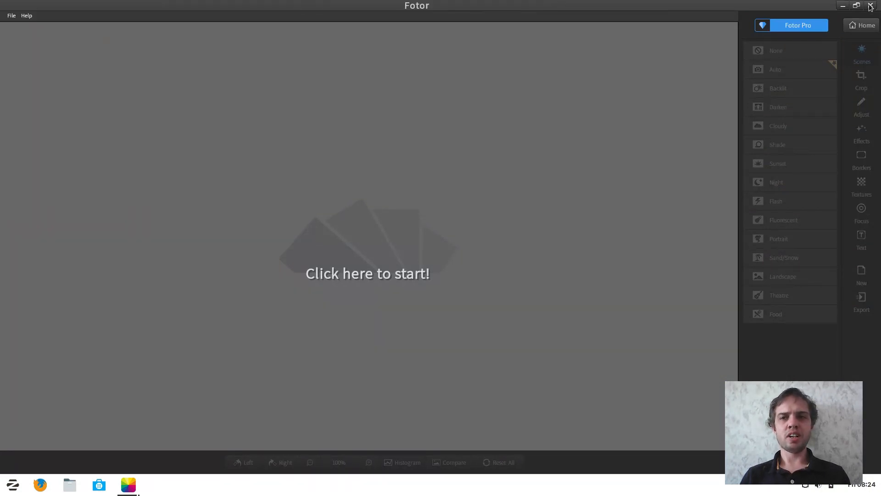